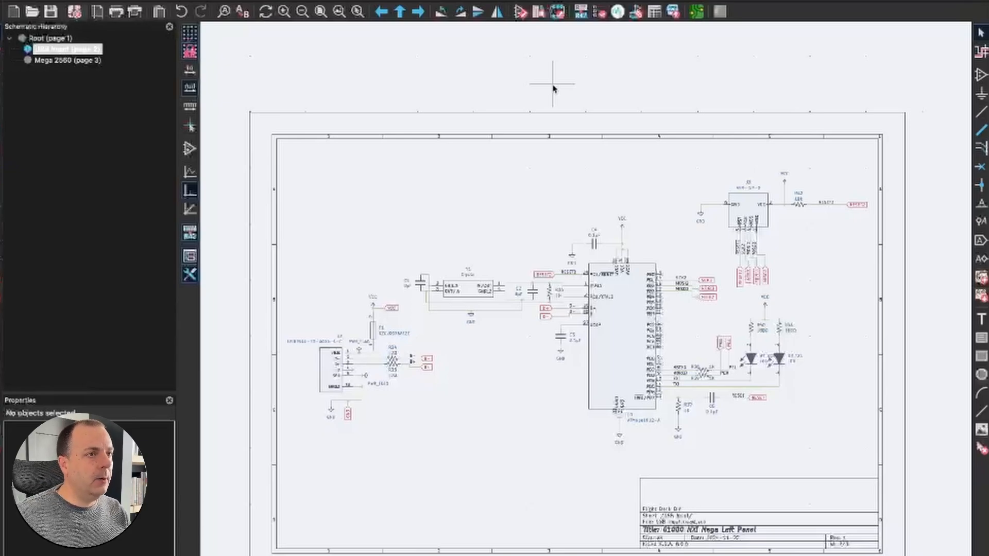
mouse_move(532, 163)
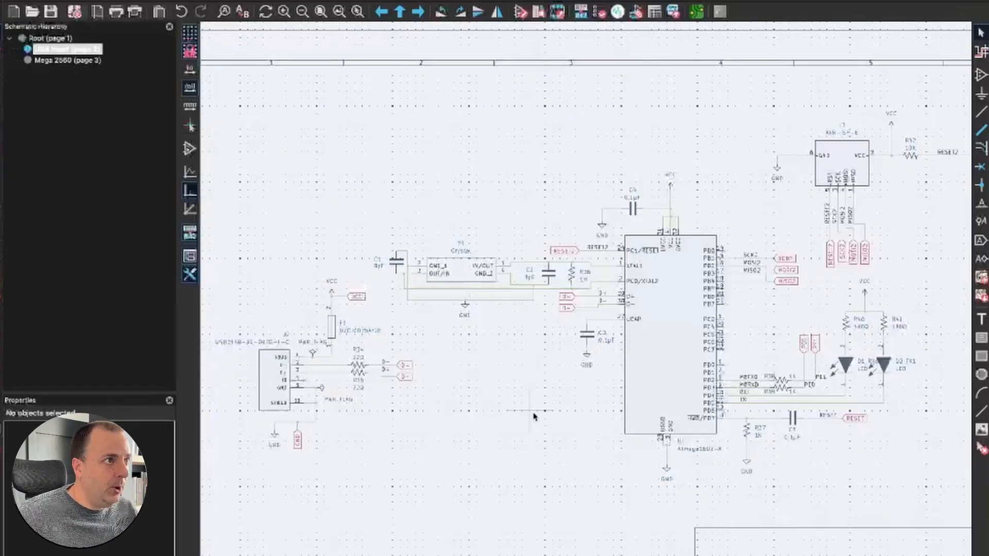
mouse_move(526, 415)
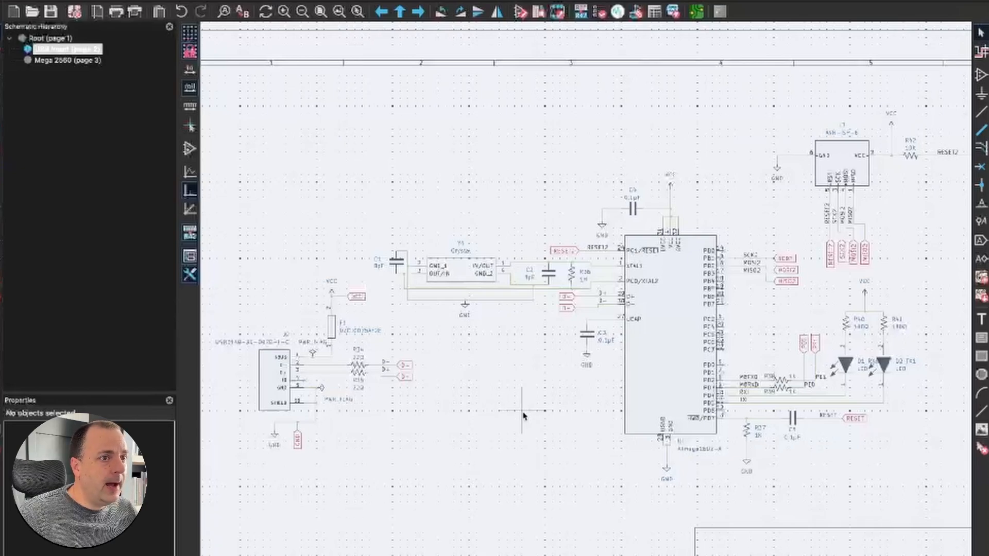
mouse_move(514, 422)
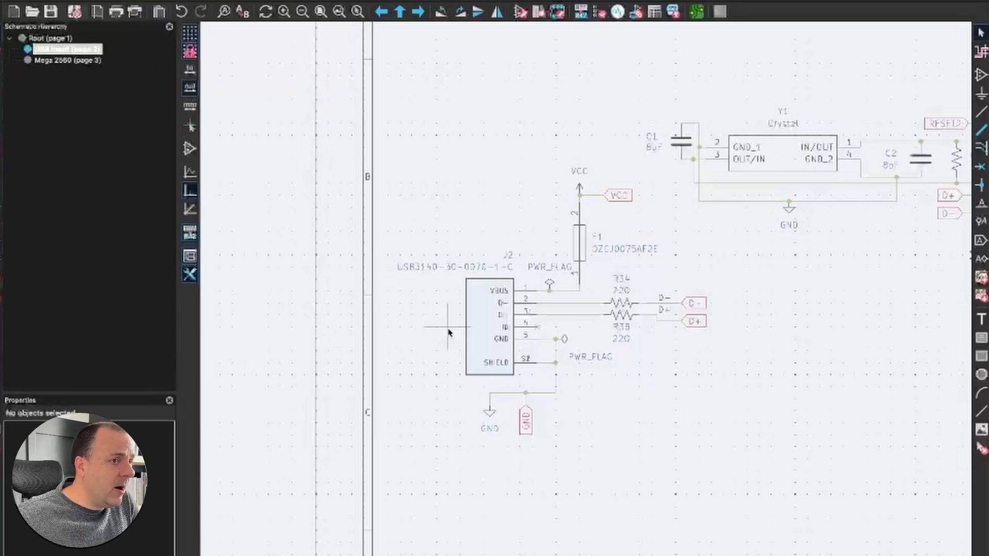
mouse_move(440, 334)
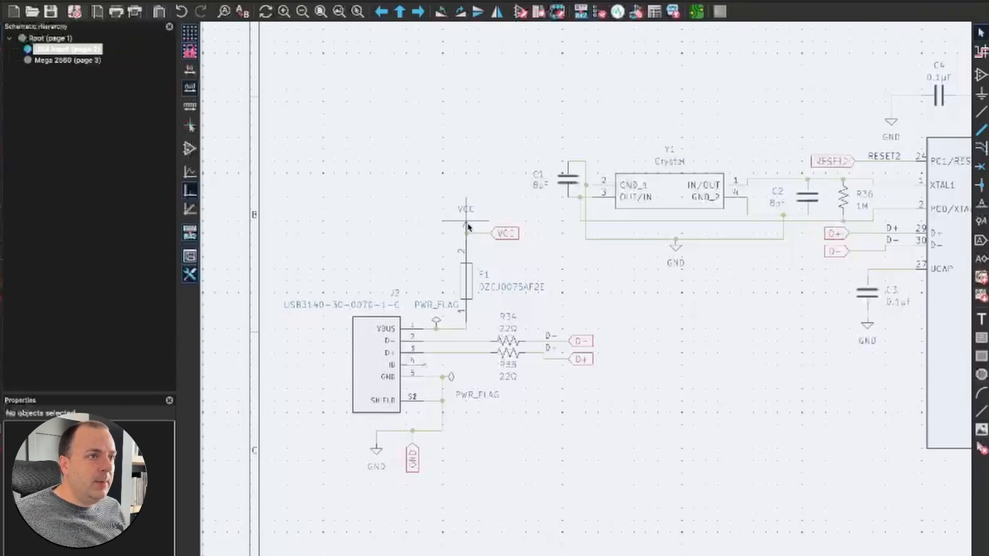
mouse_move(422, 331)
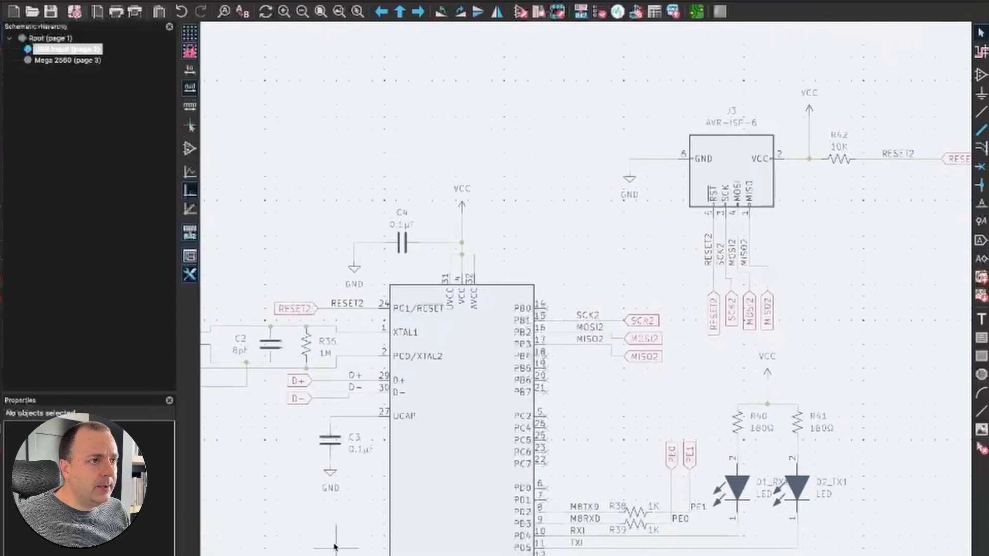
mouse_move(586, 263)
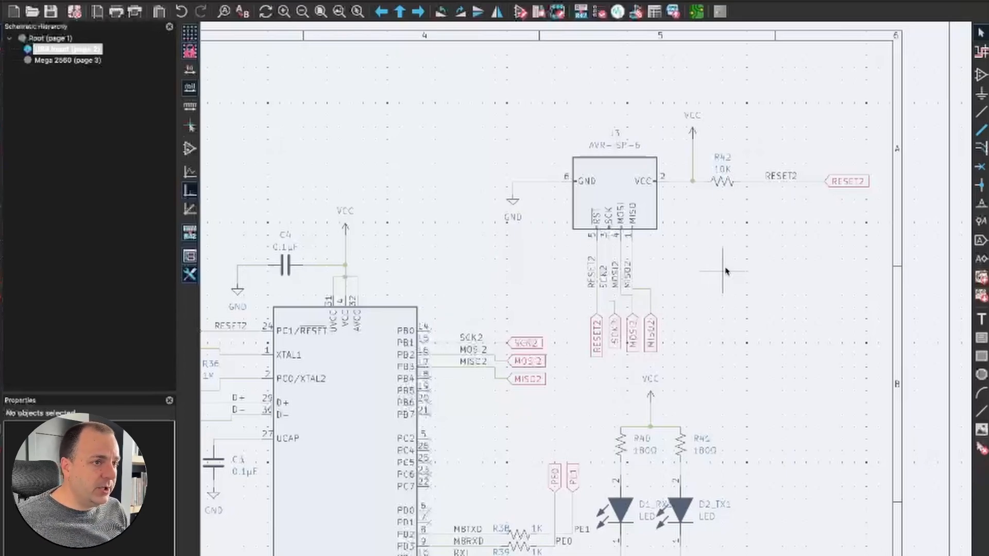
mouse_move(745, 253)
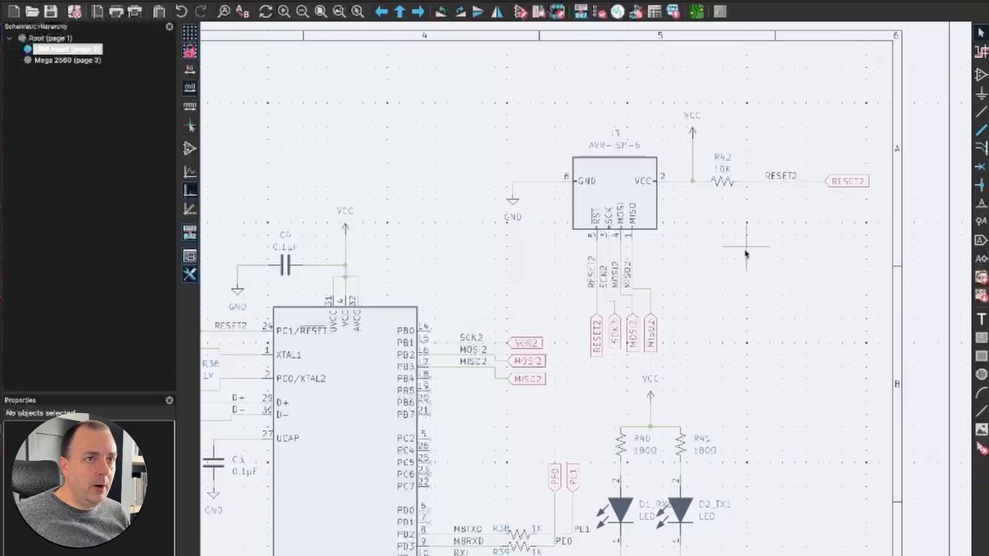
mouse_move(791, 192)
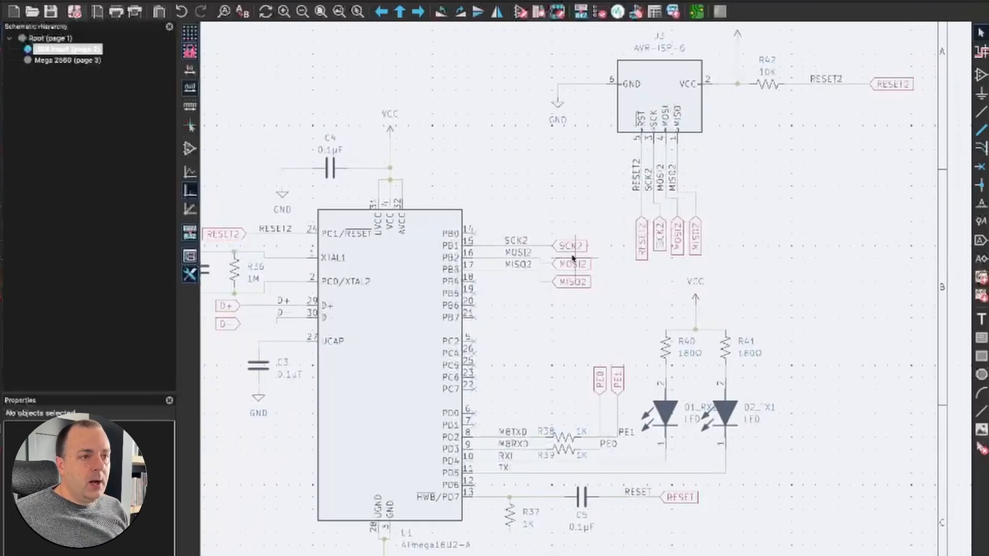
Open the Mega 2560 sheet (page 3) and clear the U2B power unit selection
scroll(down, 3)
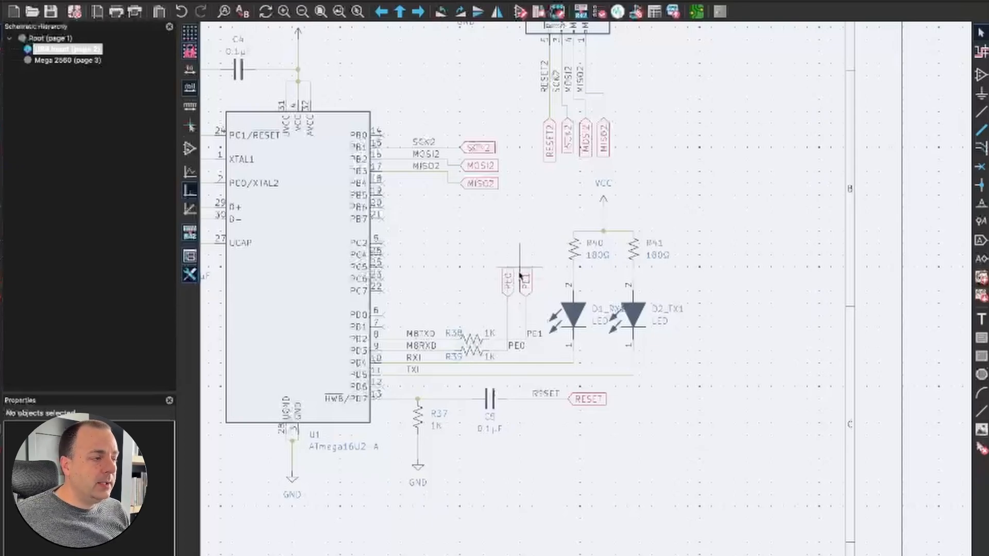
mouse_move(514, 272)
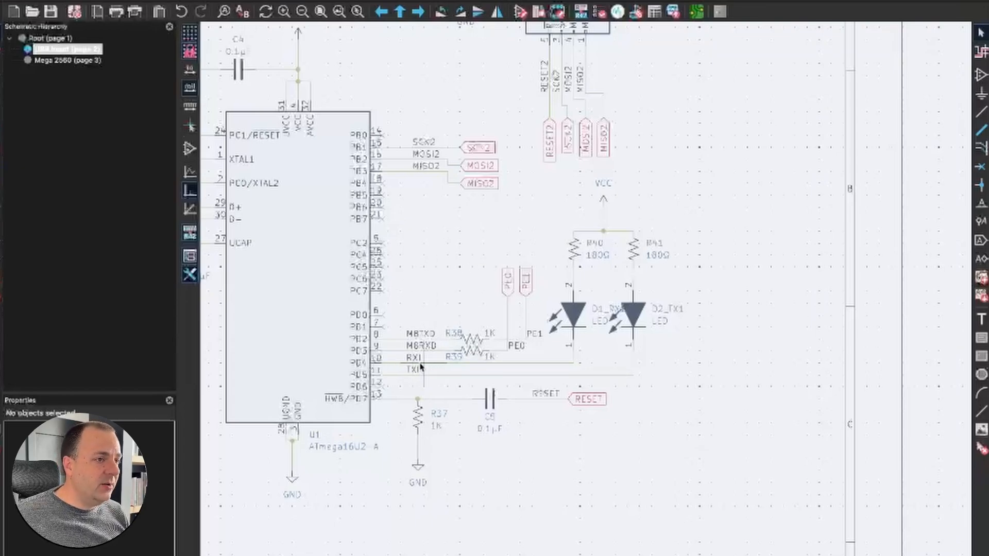
mouse_move(559, 377)
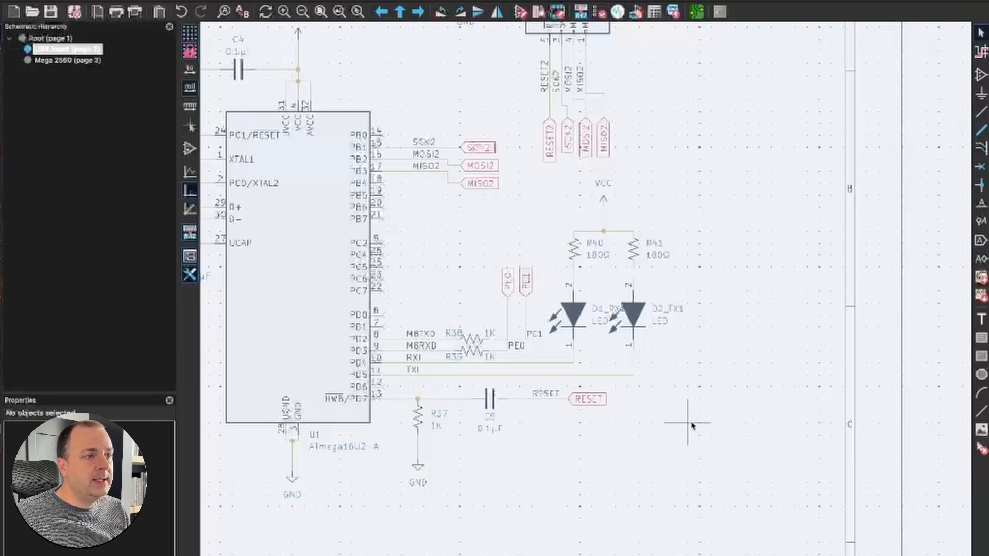
mouse_move(724, 391)
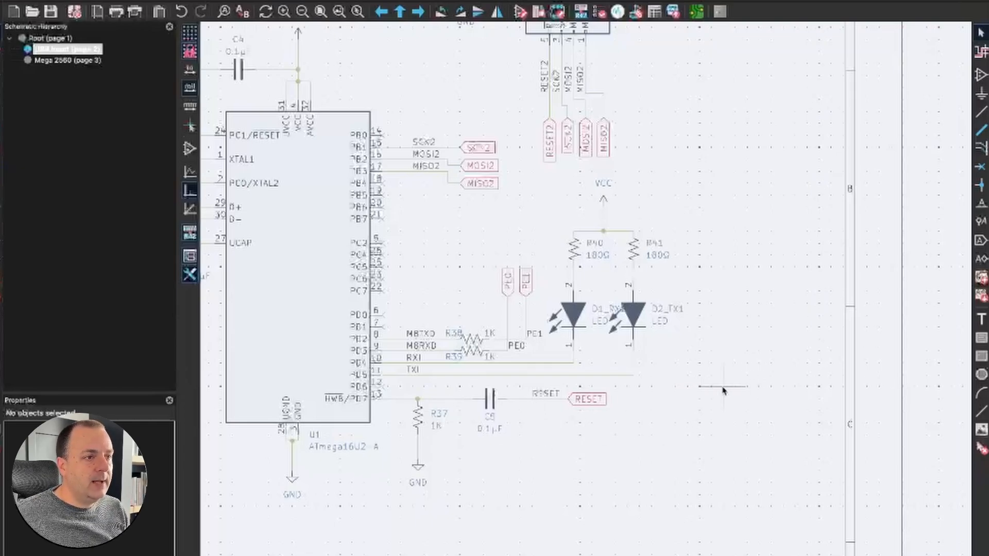
mouse_move(491, 413)
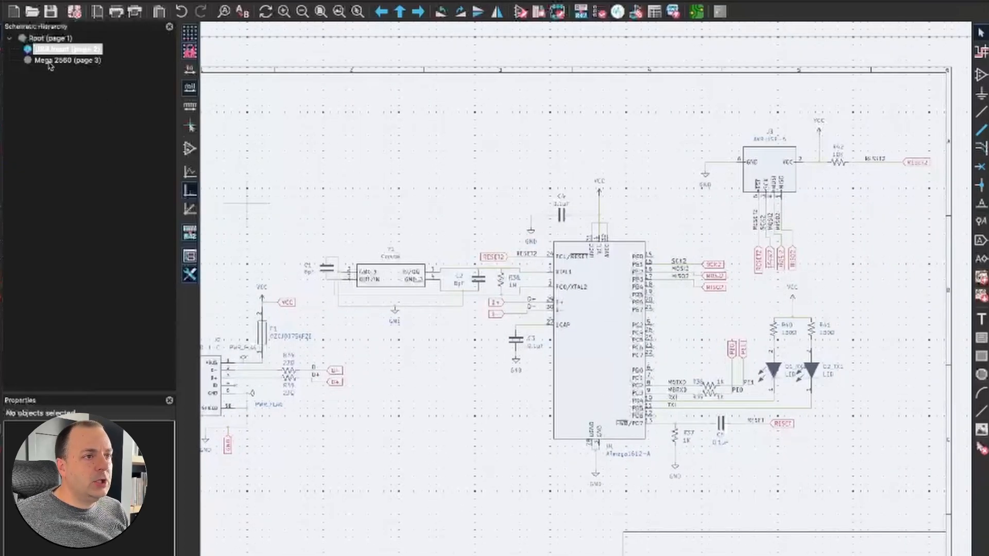
click(65, 60)
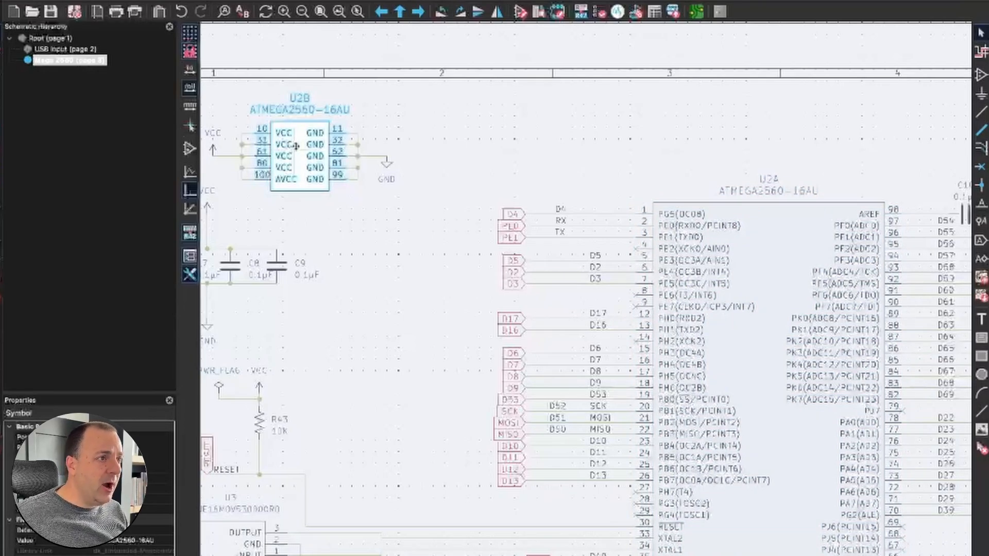
click(460, 122)
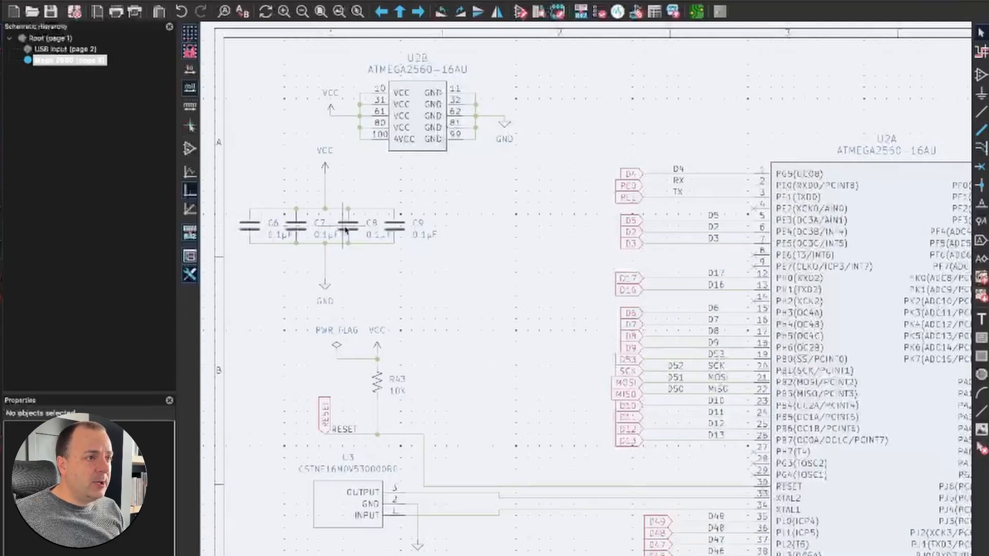
mouse_move(397, 192)
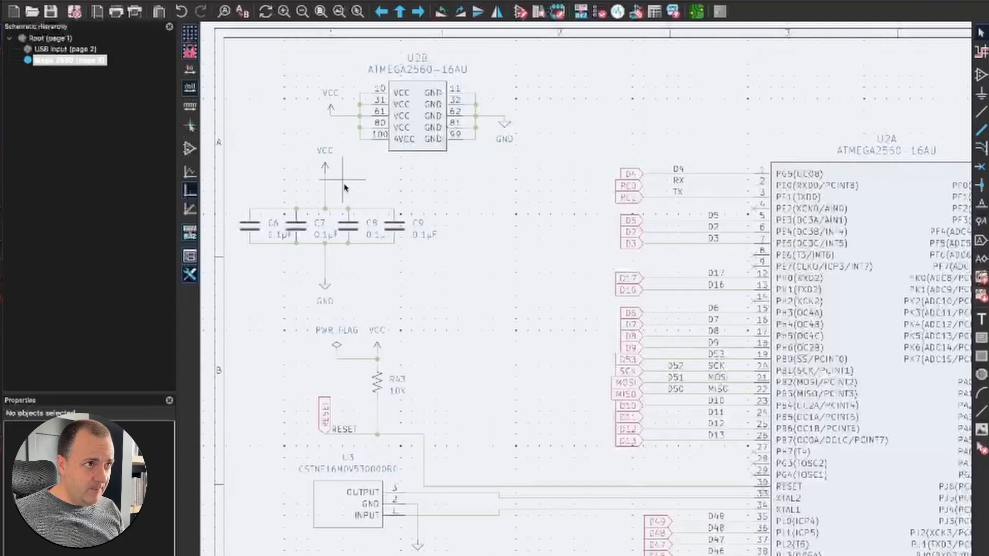
mouse_move(382, 171)
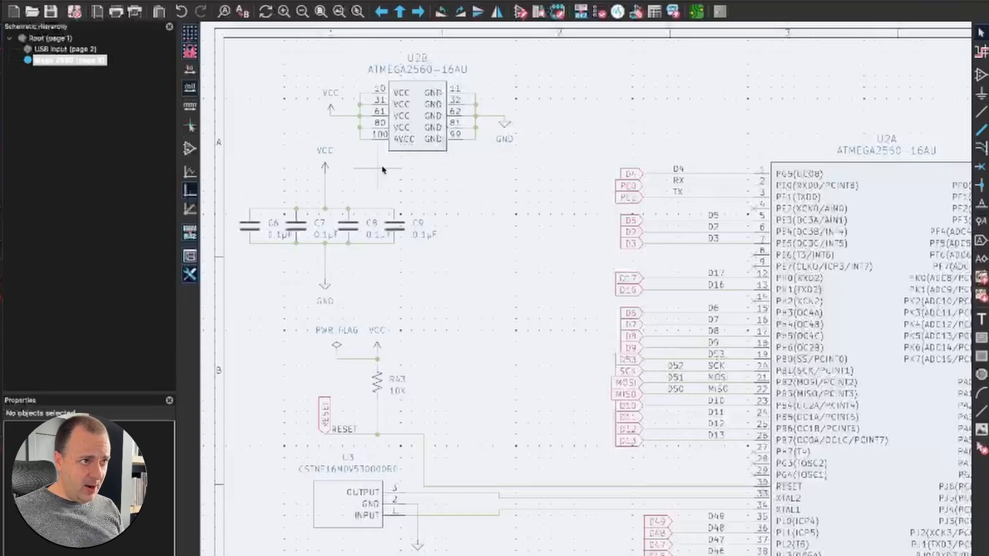
mouse_move(724, 268)
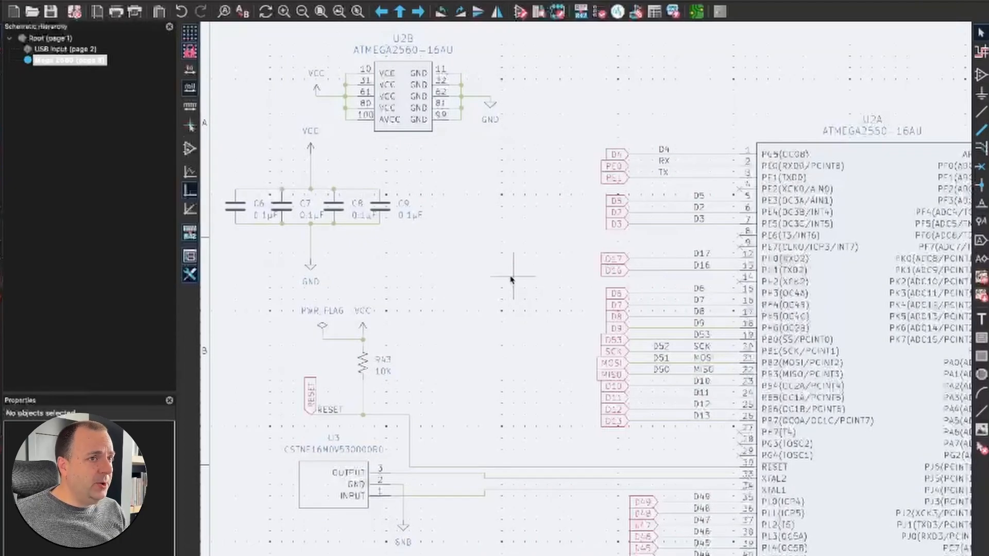
mouse_move(501, 286)
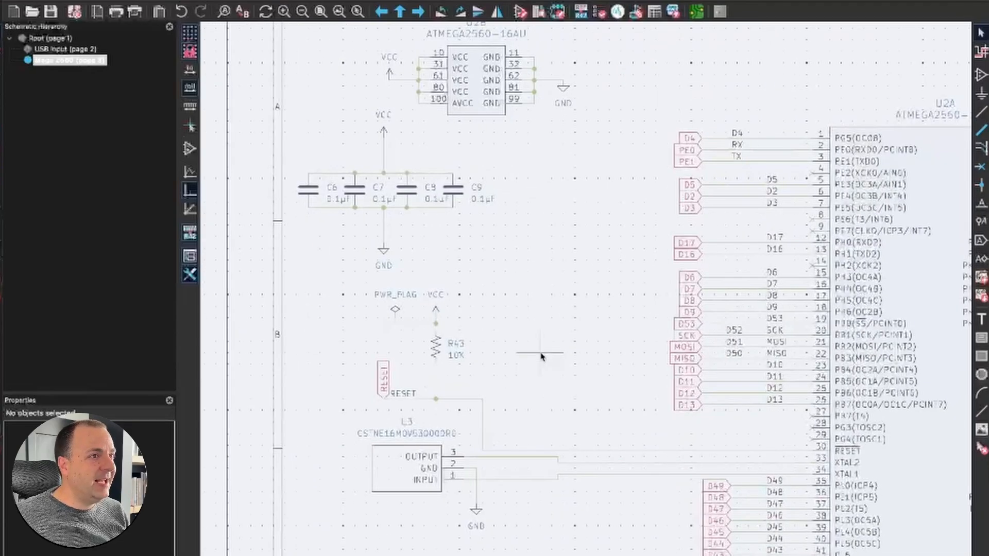
scroll(down, 3)
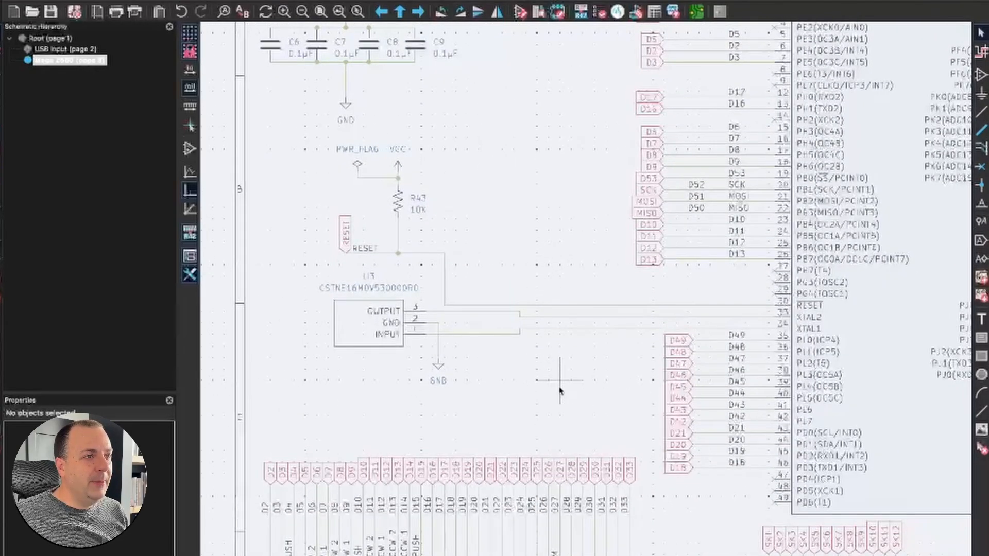
mouse_move(551, 329)
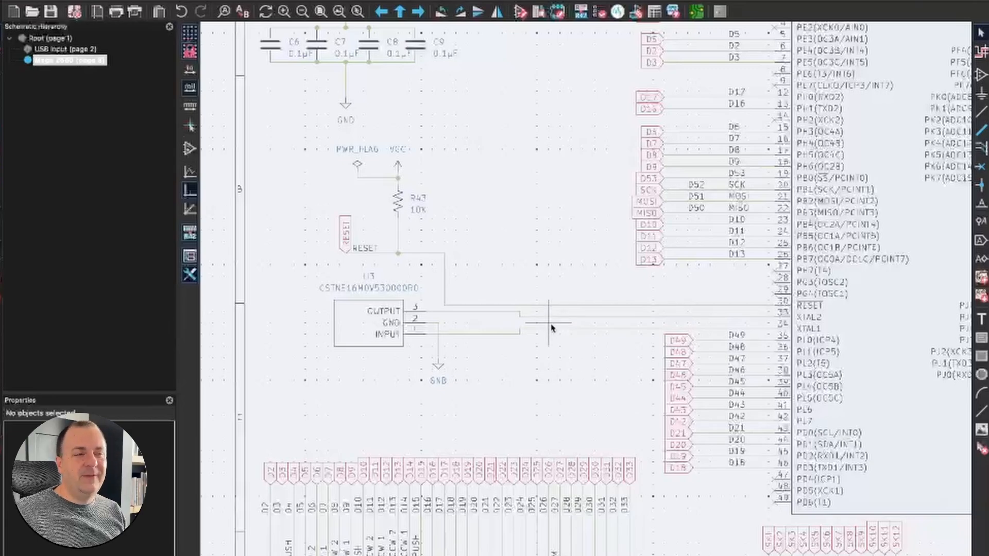
scroll(down, 3)
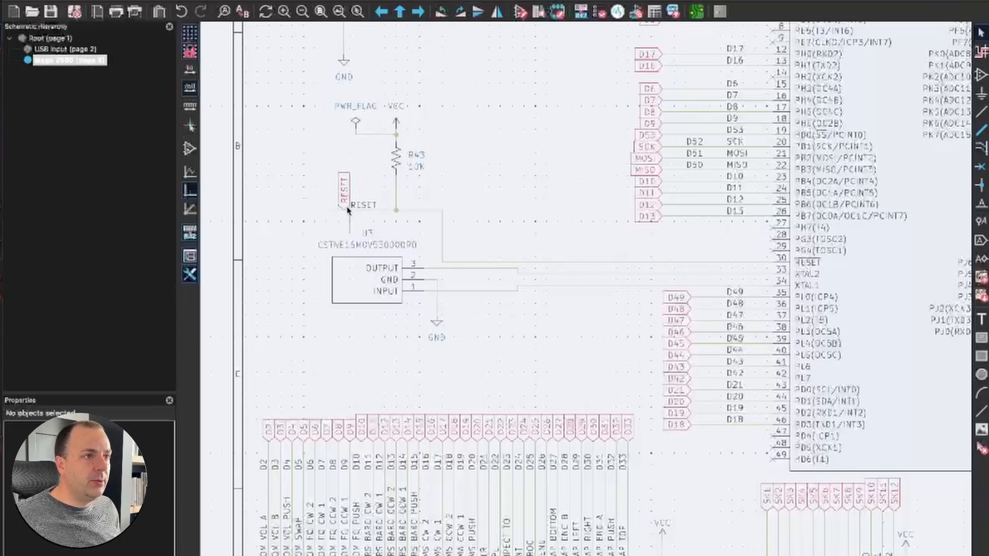
mouse_move(402, 183)
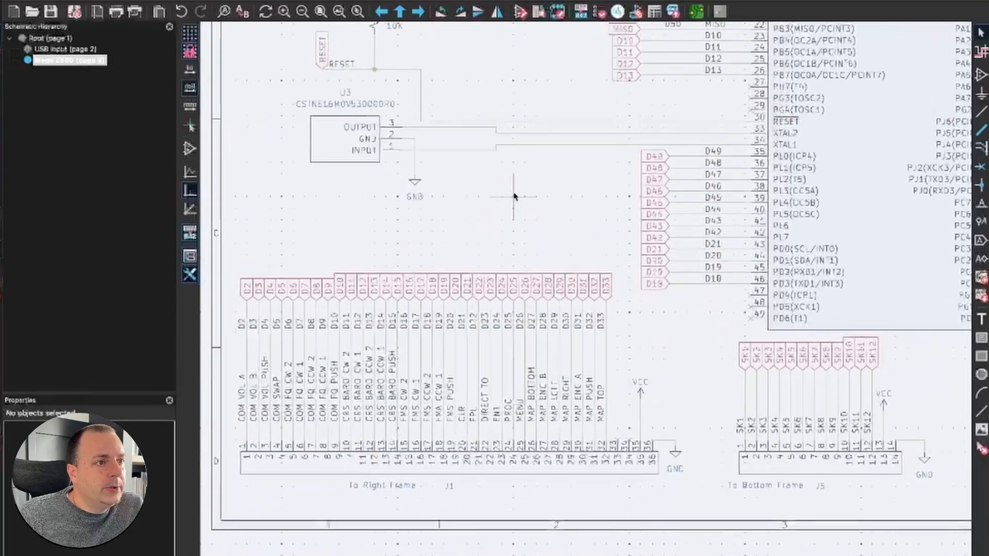
scroll(down, 3)
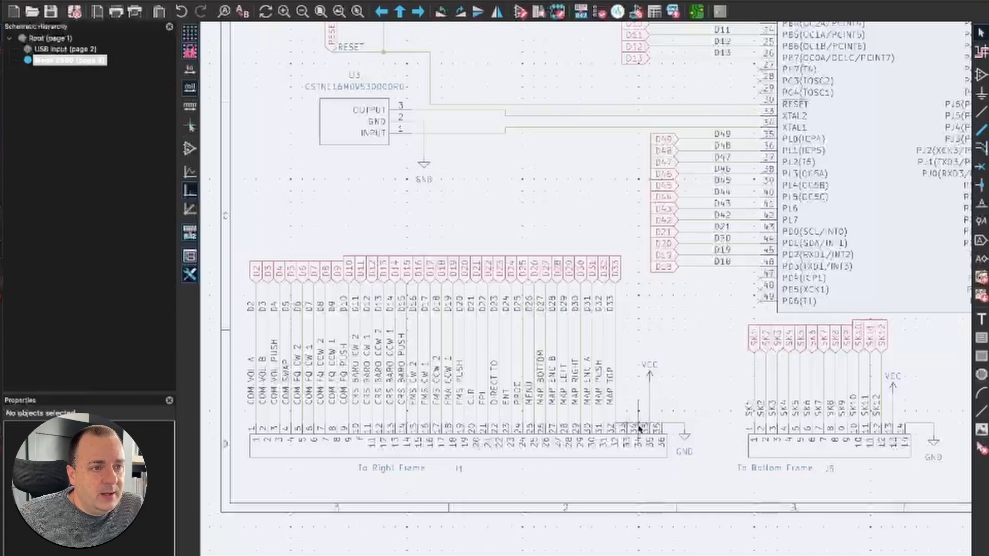
mouse_move(631, 435)
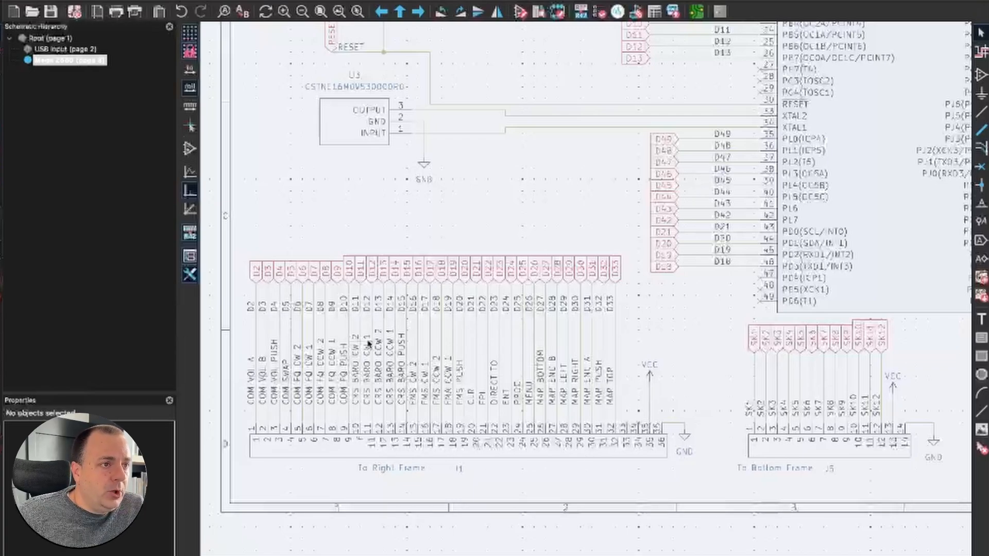
mouse_move(369, 350)
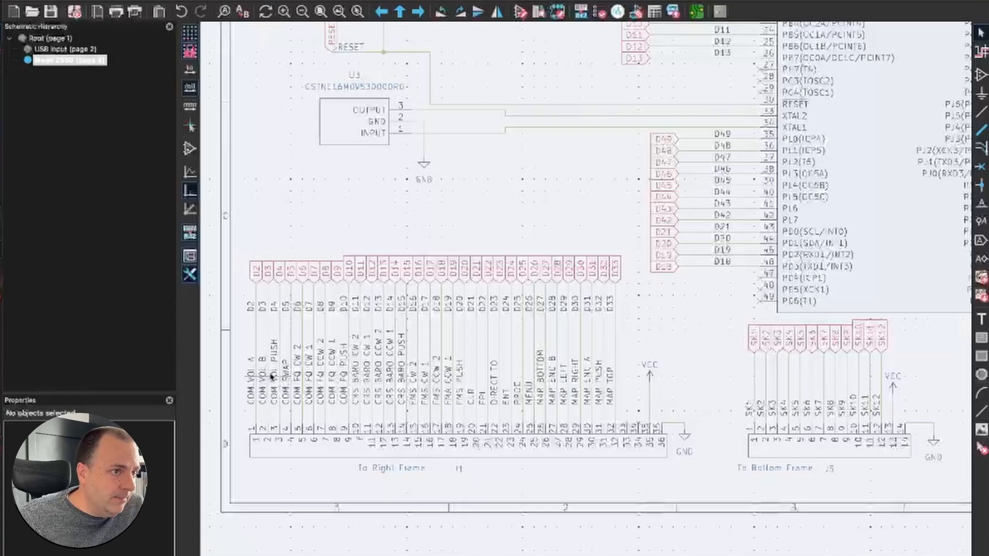
mouse_move(675, 365)
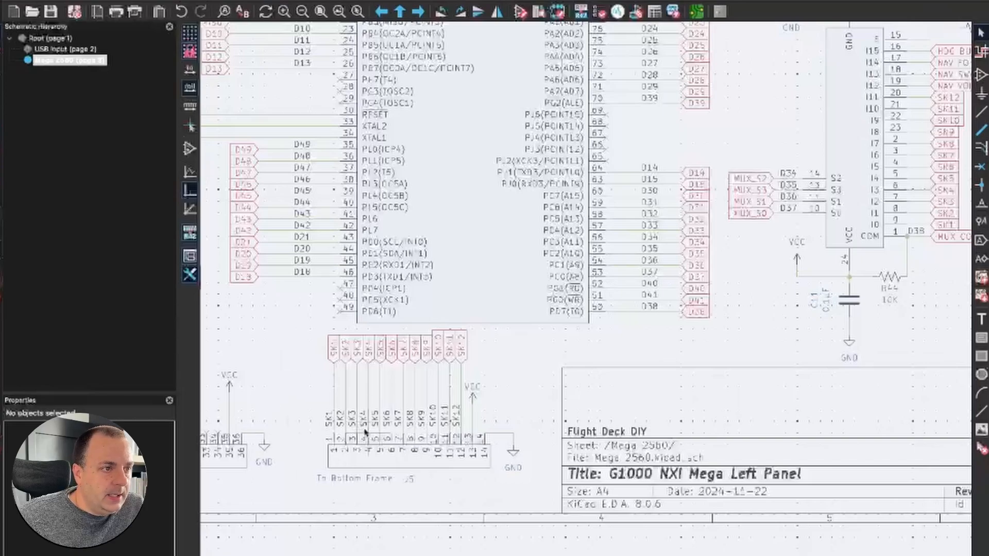
mouse_move(393, 429)
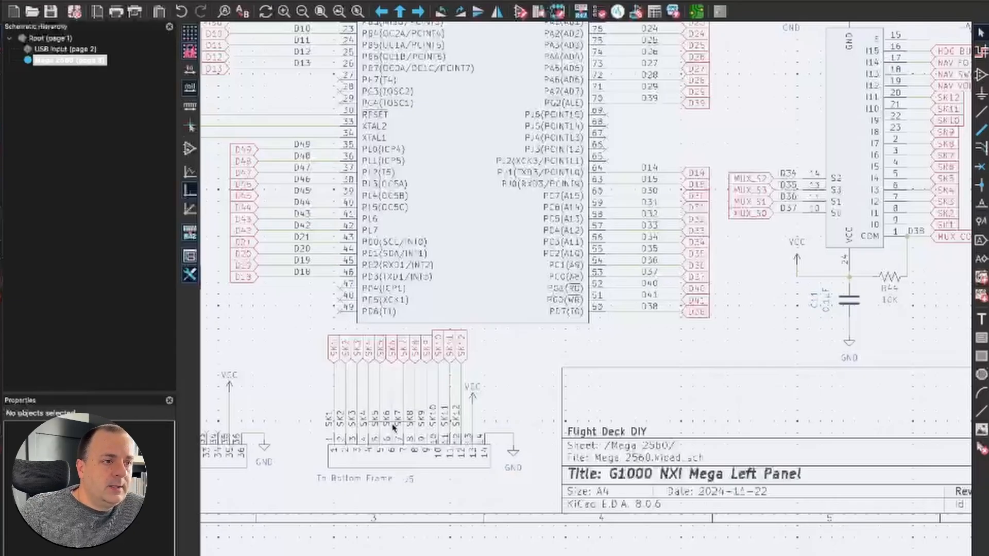
mouse_move(498, 416)
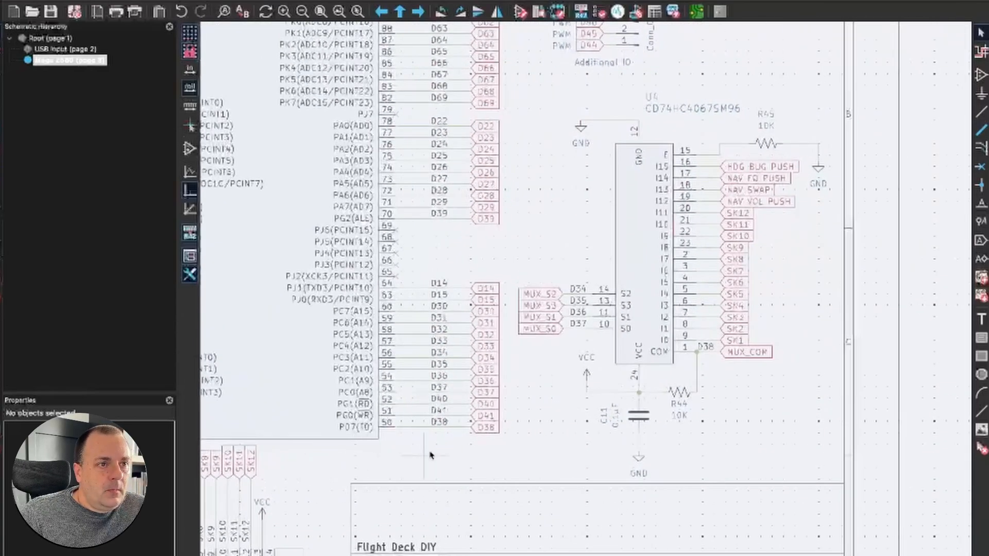
scroll(down, 3)
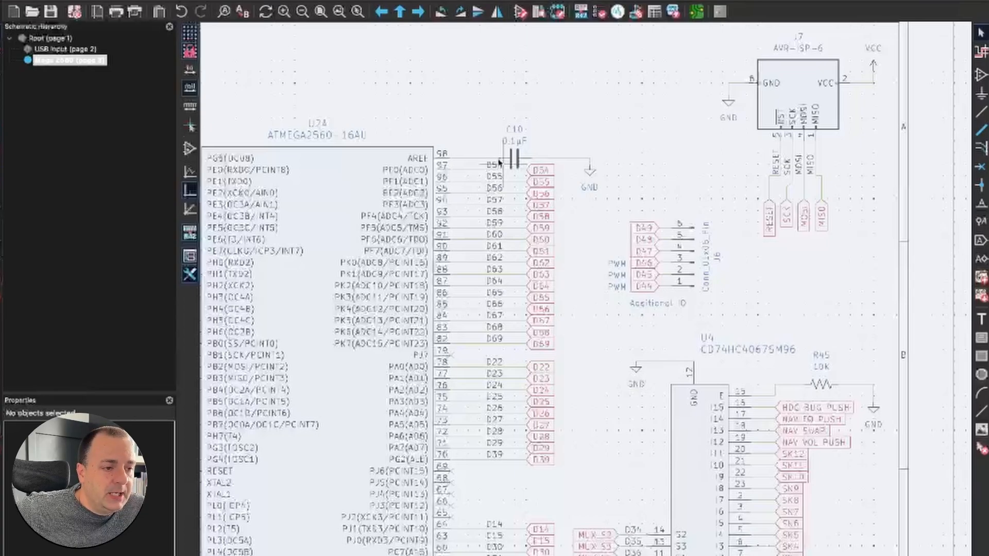
mouse_move(628, 132)
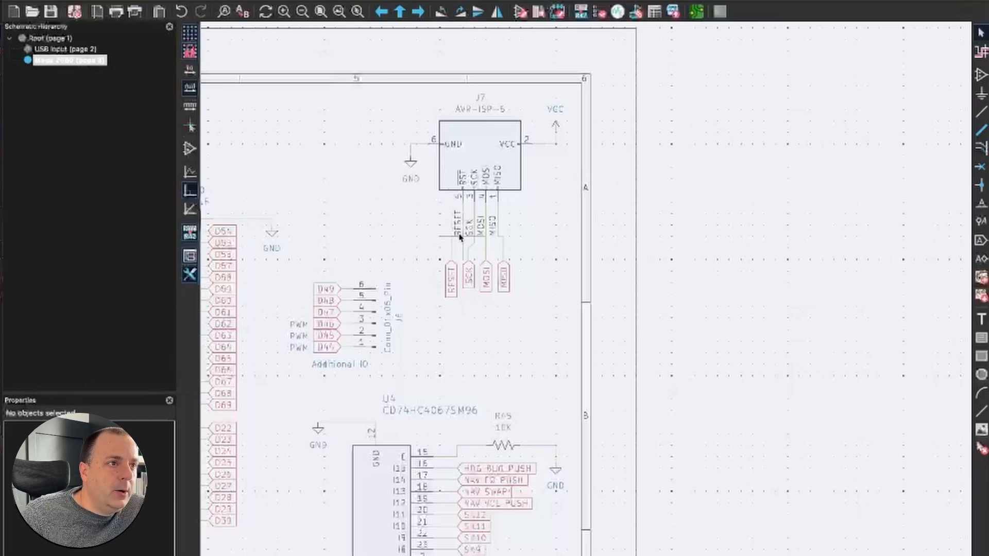
mouse_move(498, 227)
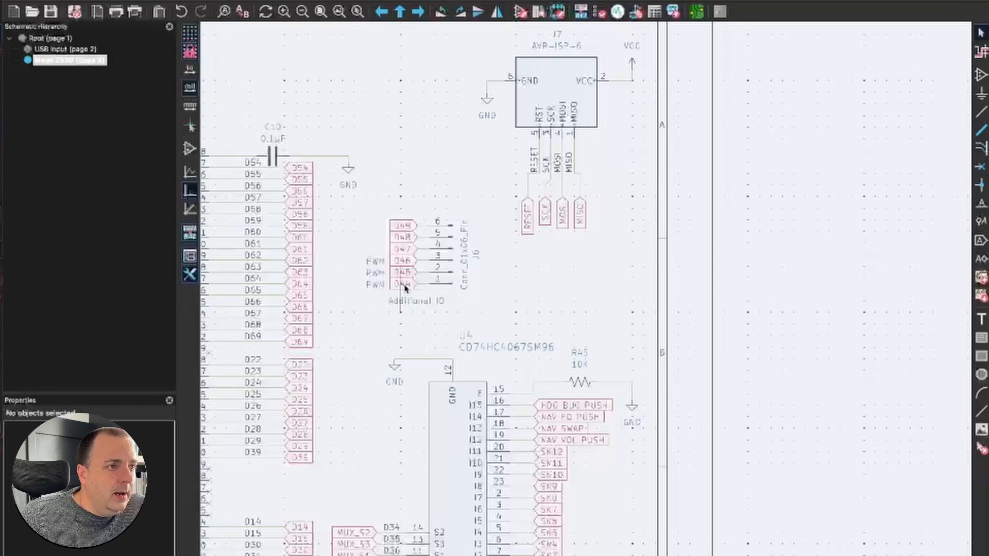
mouse_move(520, 308)
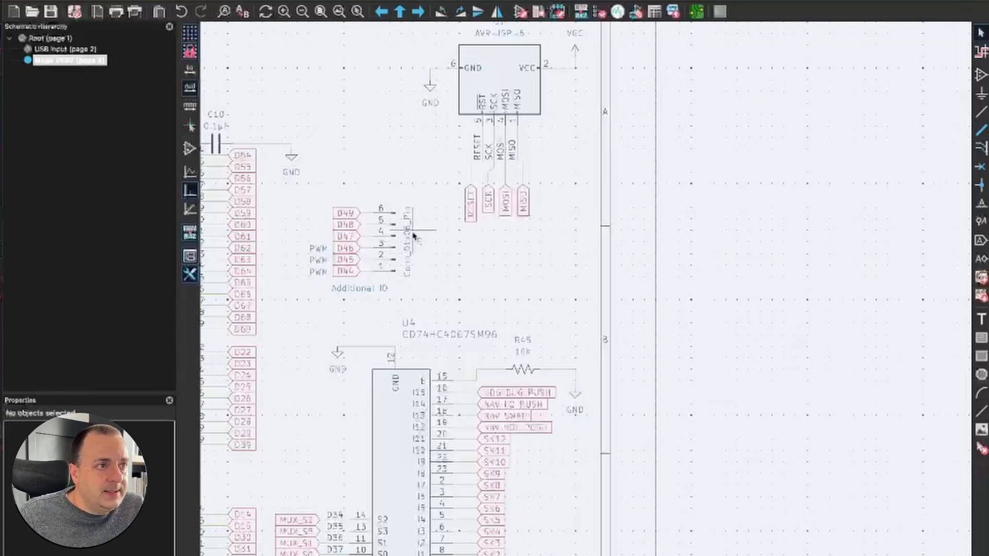
mouse_move(457, 280)
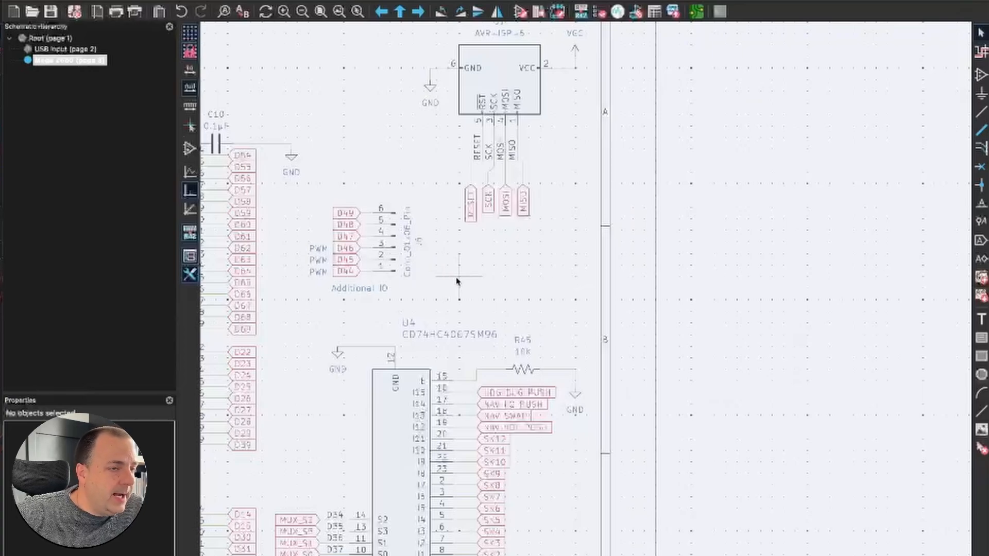
mouse_move(491, 267)
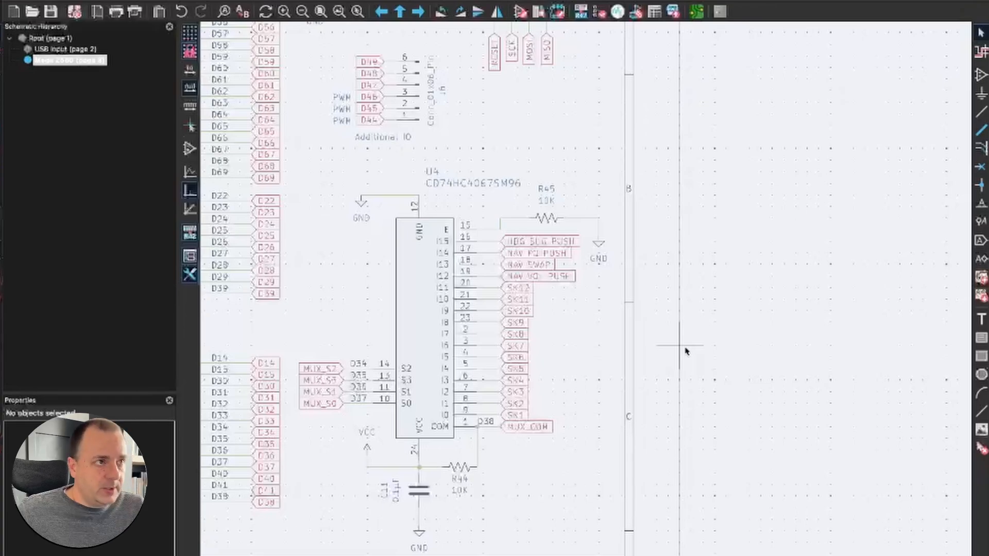
mouse_move(598, 369)
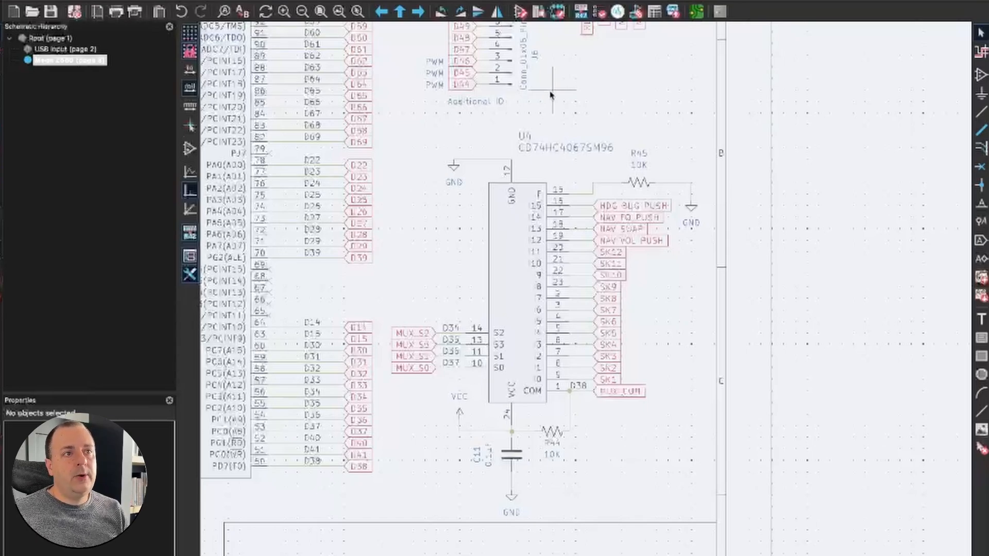
mouse_move(694, 297)
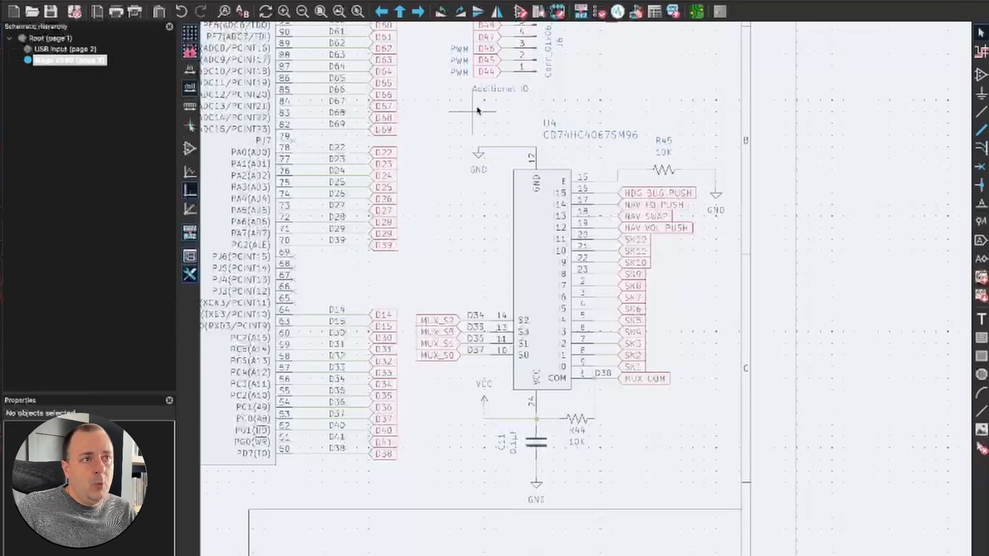
mouse_move(530, 112)
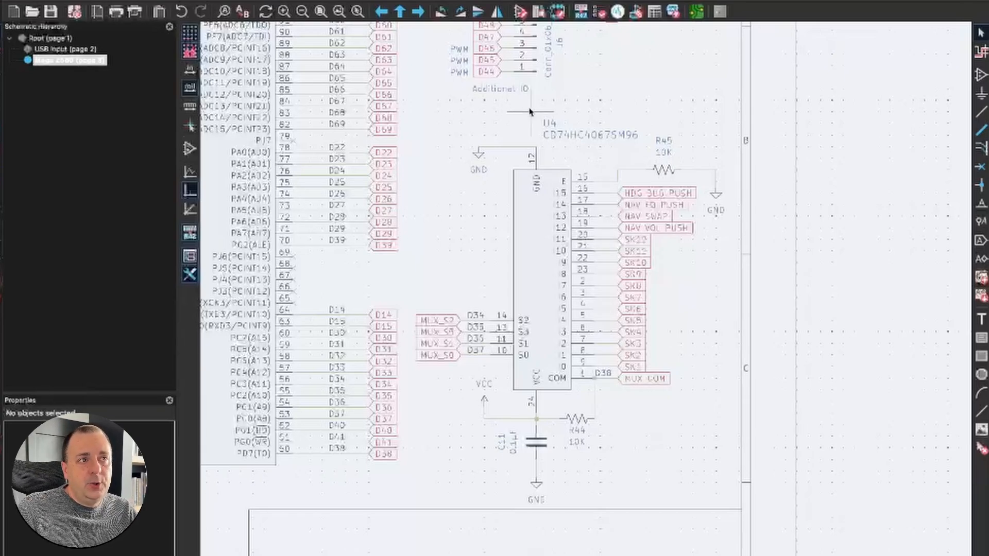
click(549, 124)
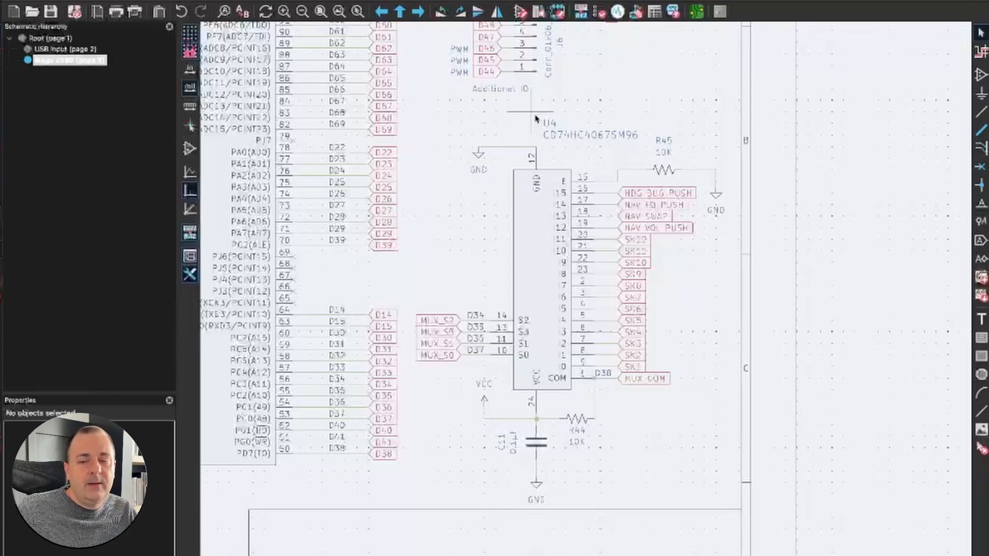
mouse_move(436, 331)
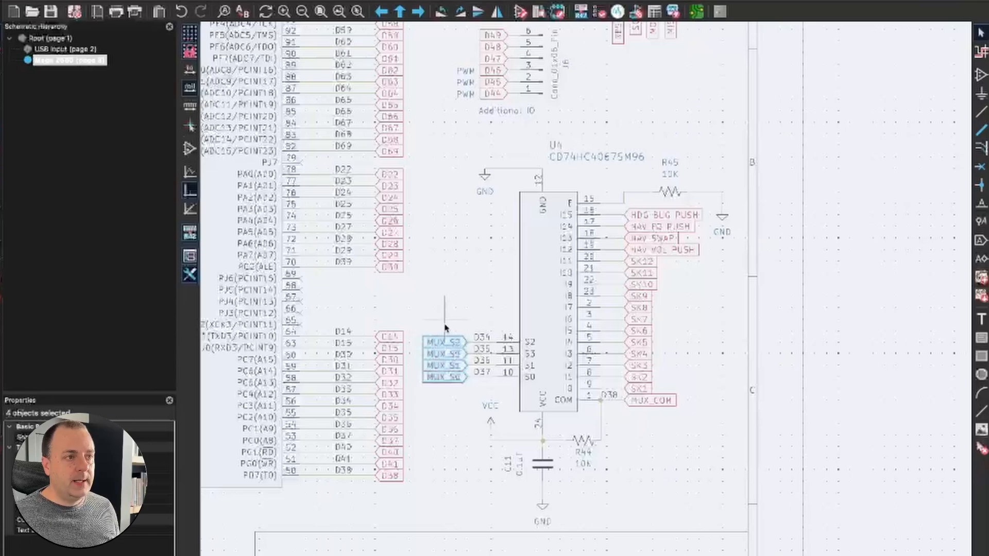
click(662, 383)
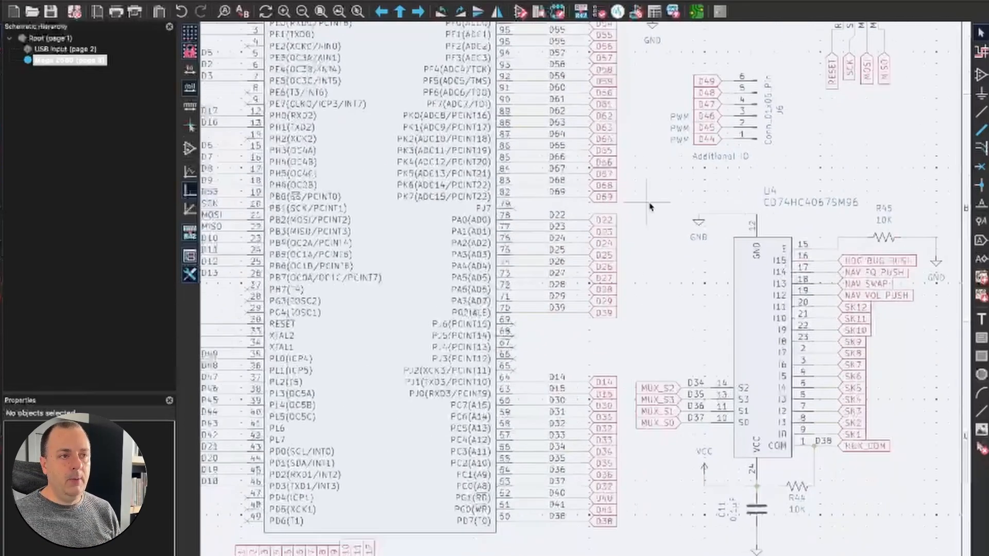
scroll(down, 3)
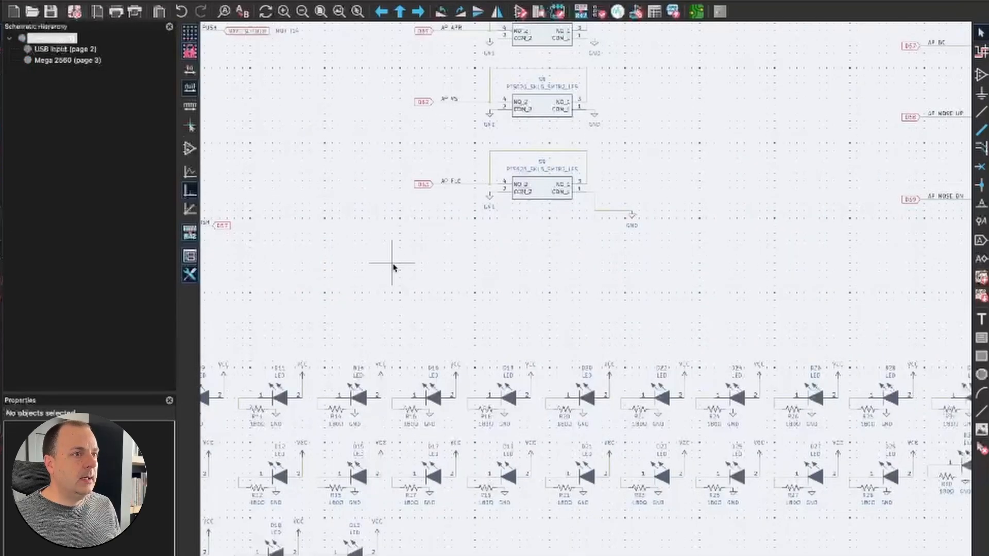
Return to the Root sheet (page 1) and view its switches and rotary encoders
scroll(down, 3)
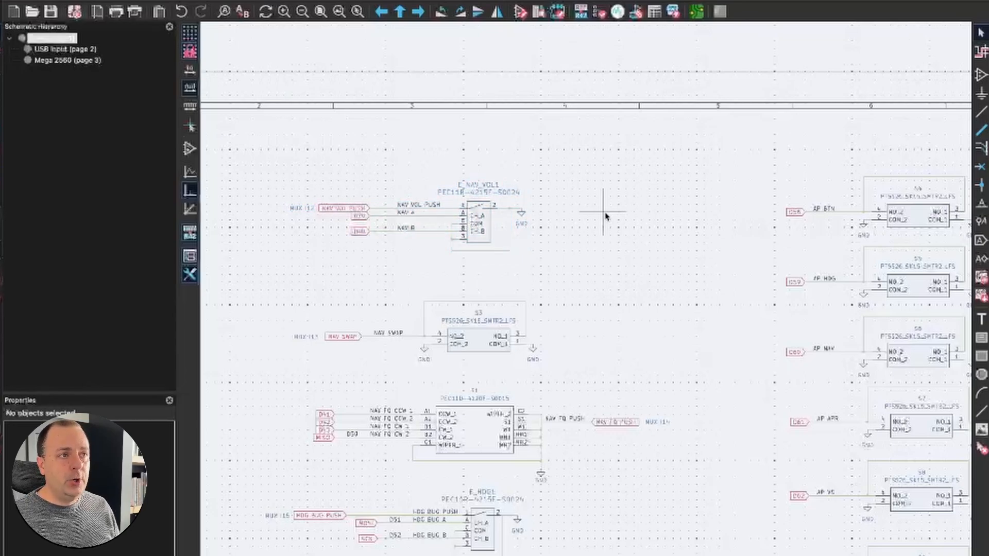
mouse_move(595, 217)
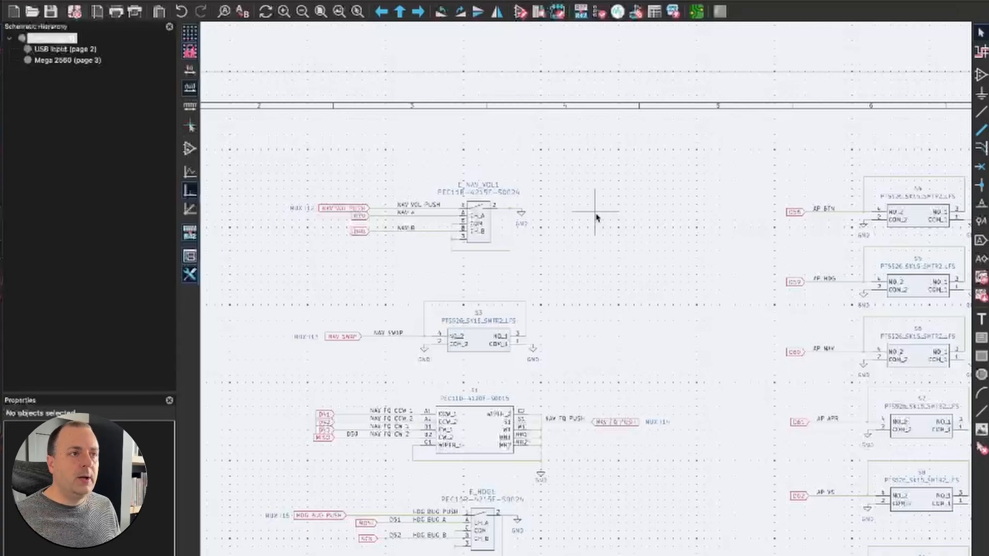
mouse_move(571, 310)
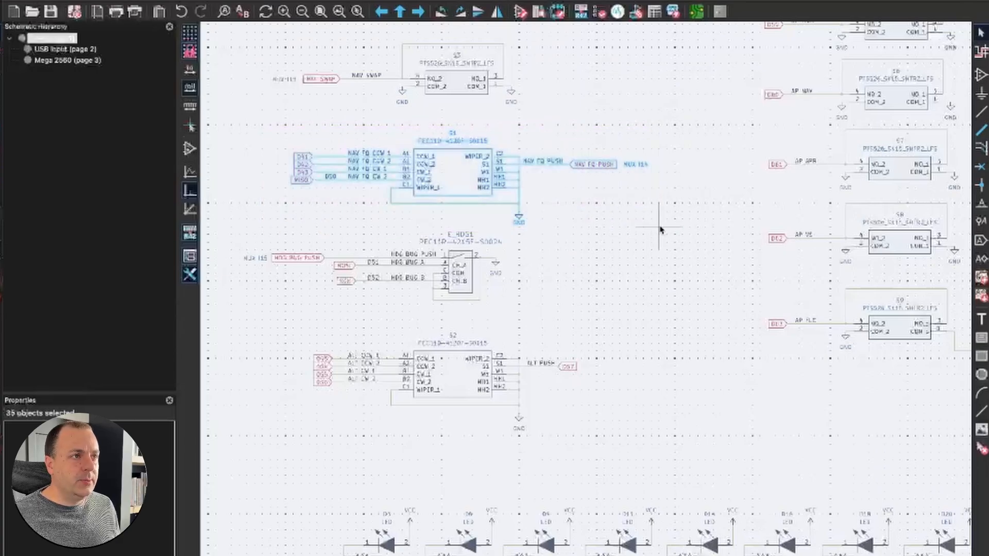
click(659, 230)
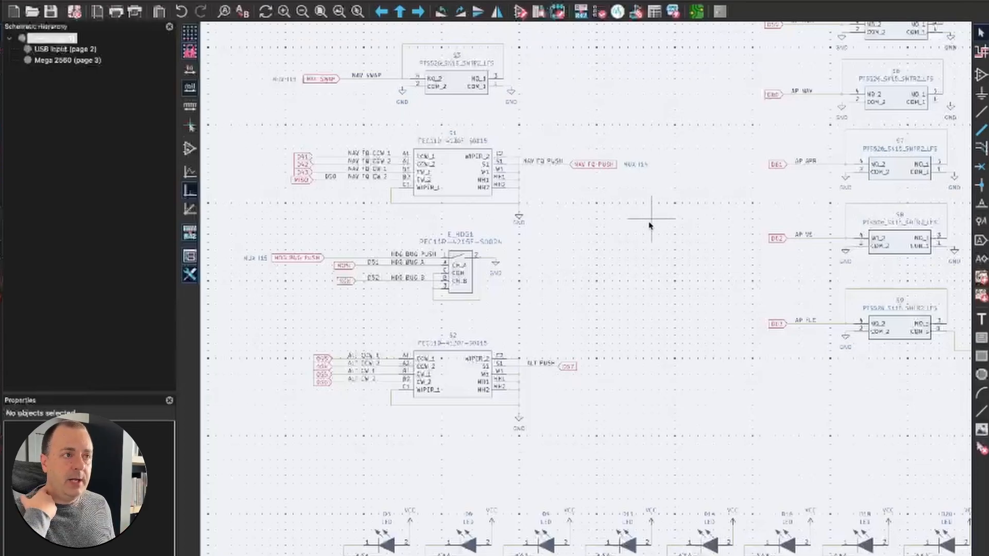
mouse_move(621, 301)
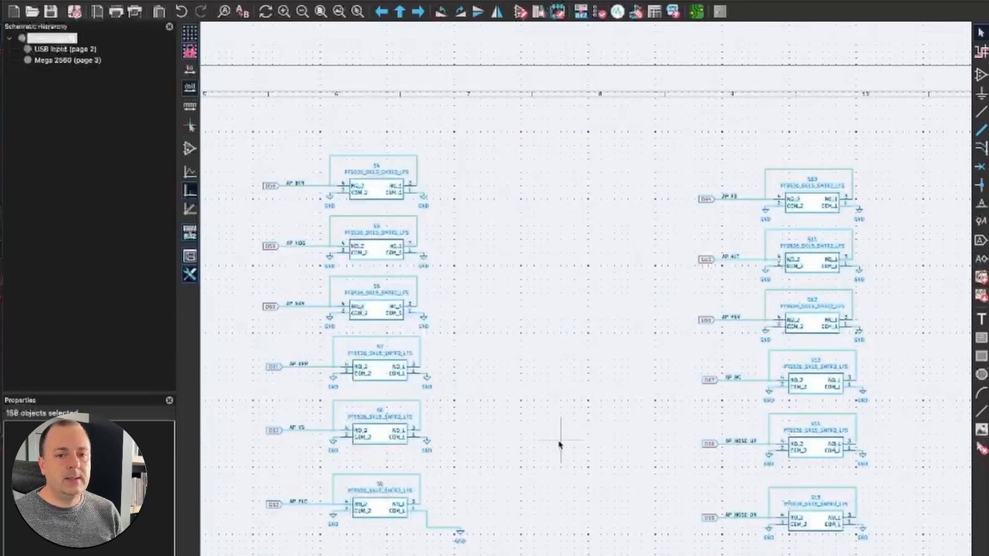
click(557, 421)
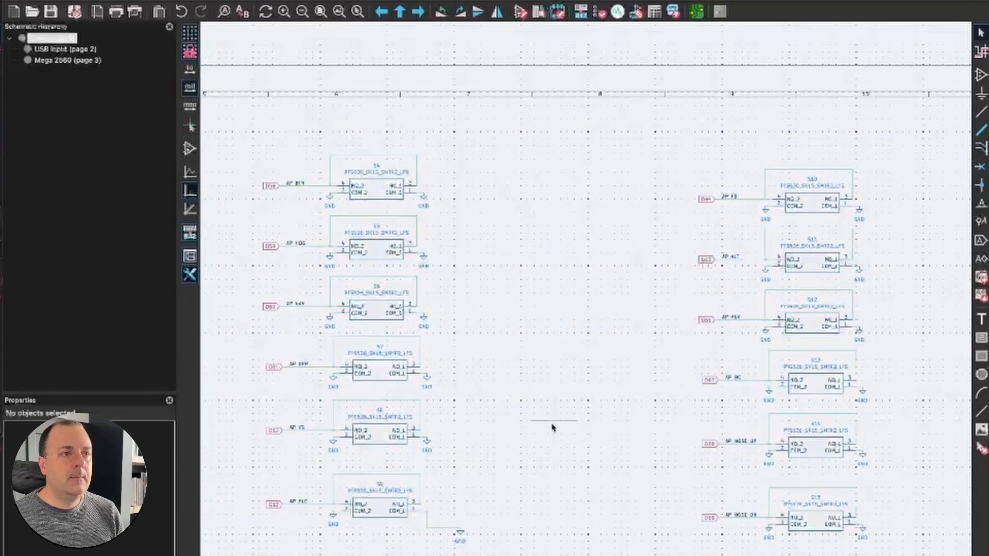
scroll(down, 3)
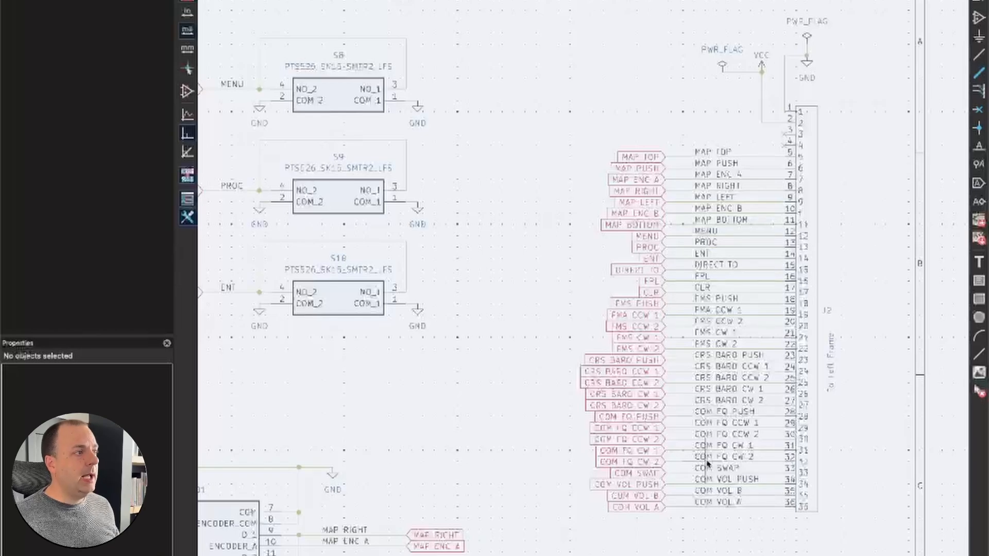
mouse_move(803, 239)
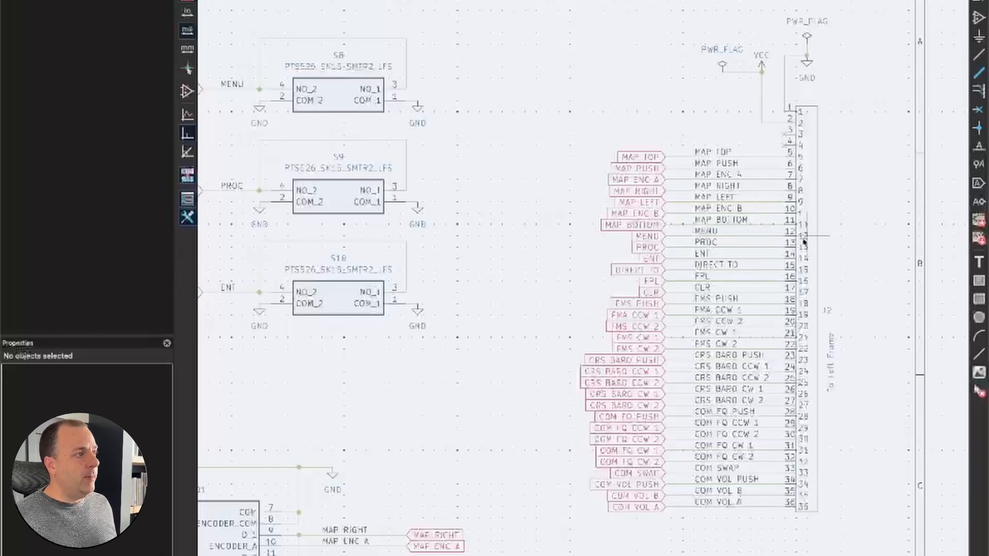
mouse_move(860, 142)
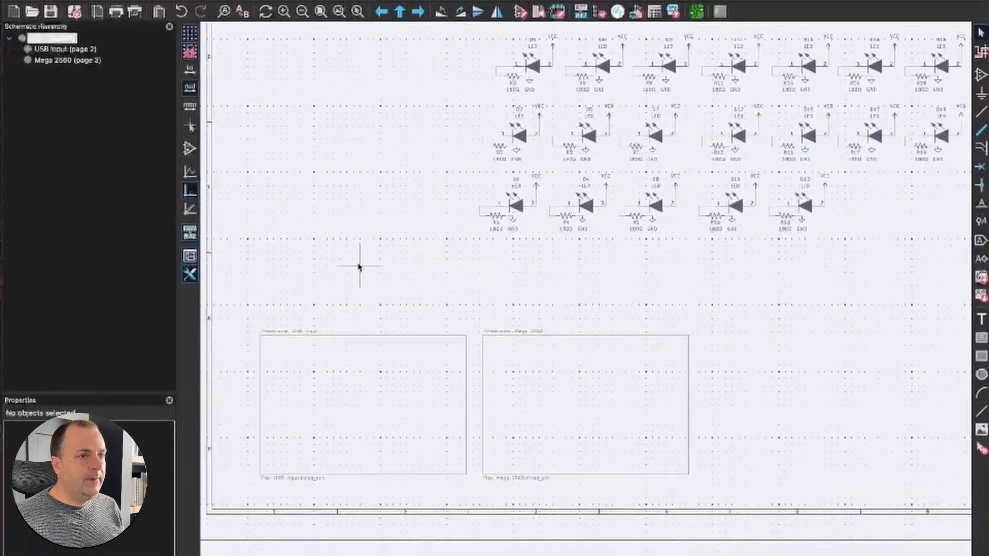
double_click(63, 60)
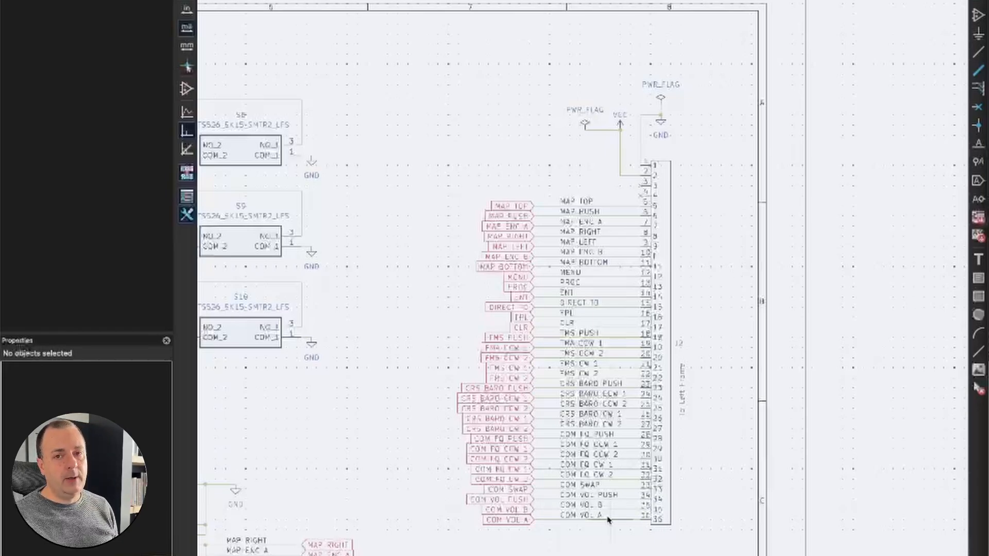
mouse_move(509, 119)
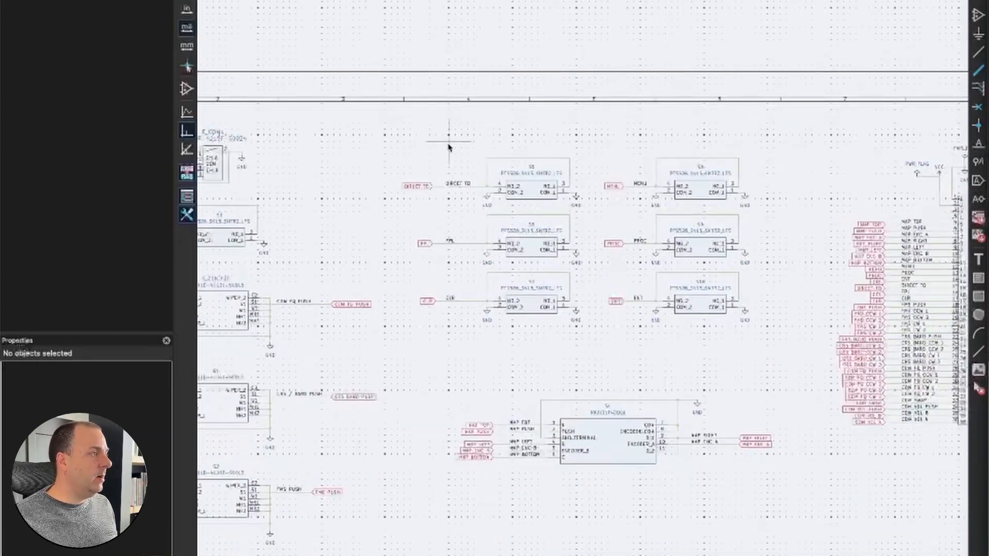
drag(426, 130, 788, 372)
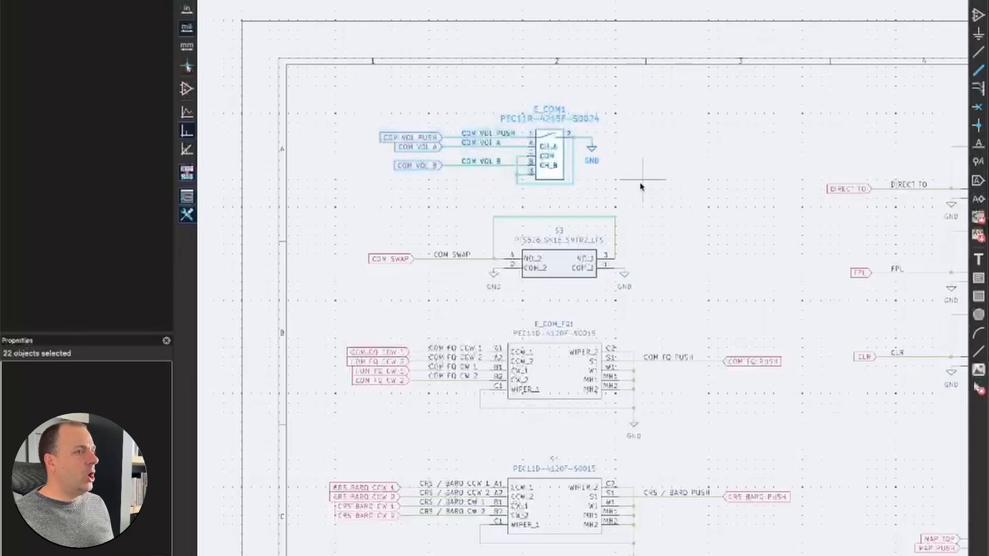
click(640, 187)
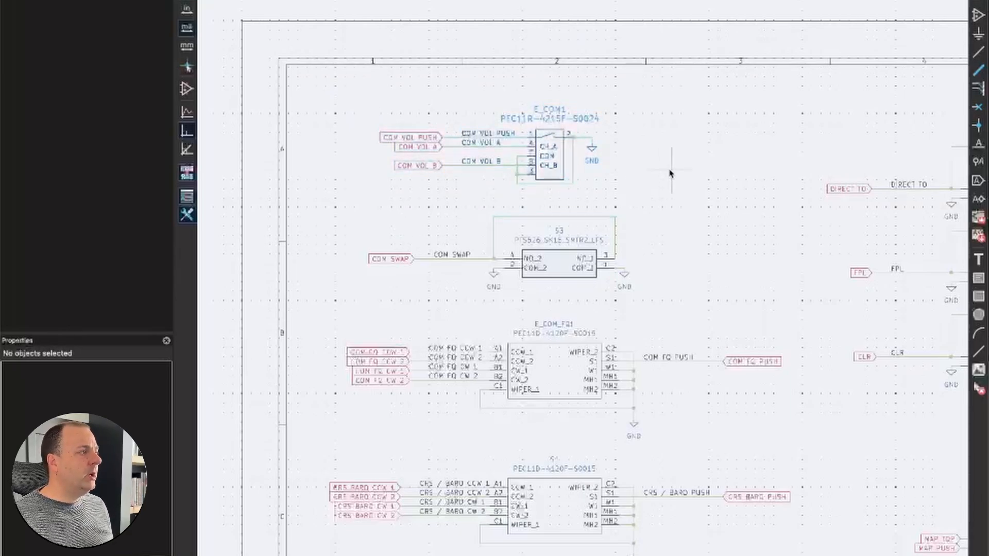
scroll(down, 3)
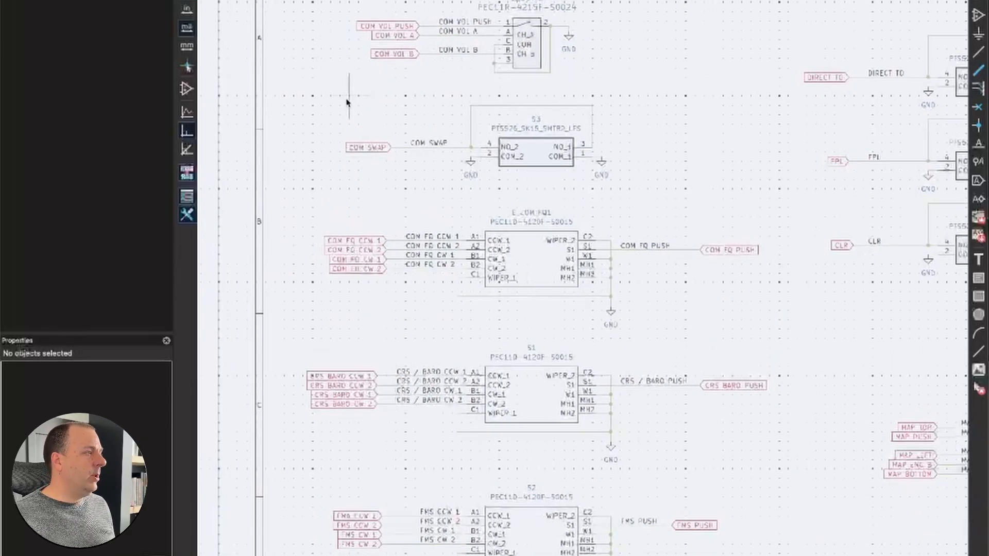
click(534, 155)
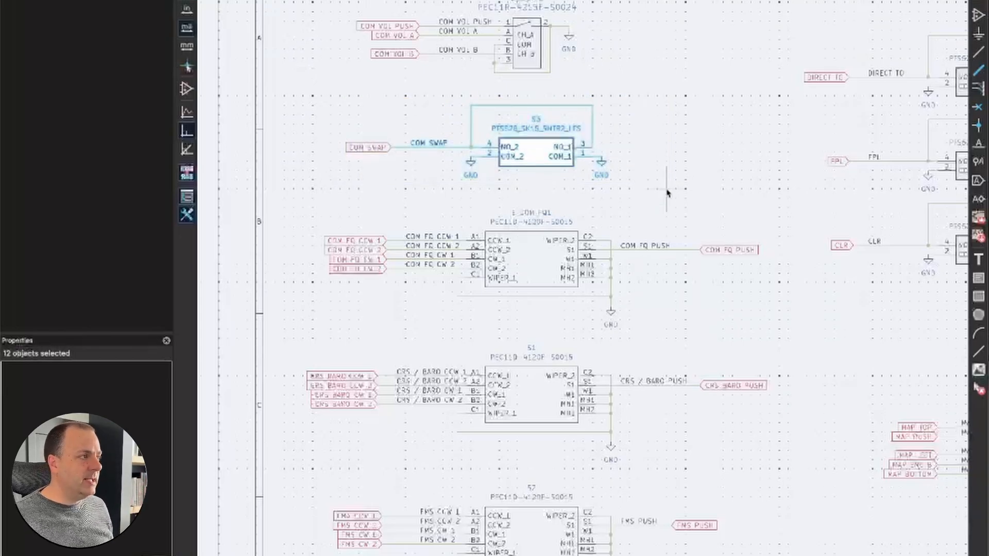
scroll(down, 3)
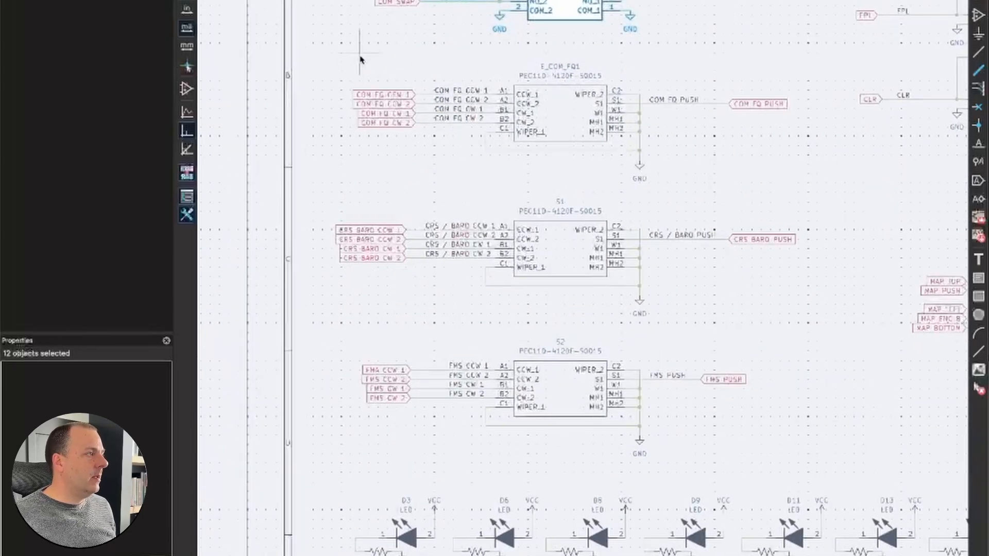
click(559, 113)
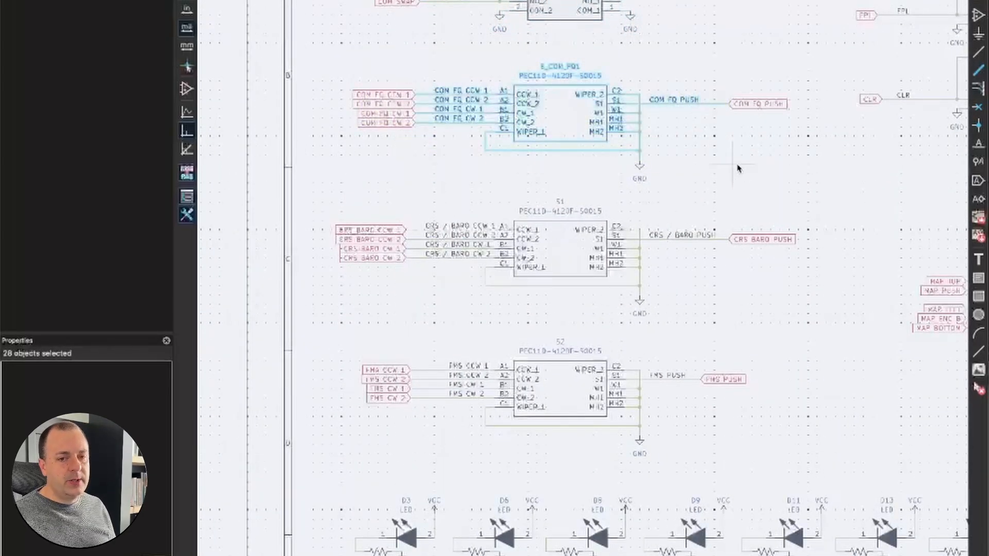
mouse_move(766, 205)
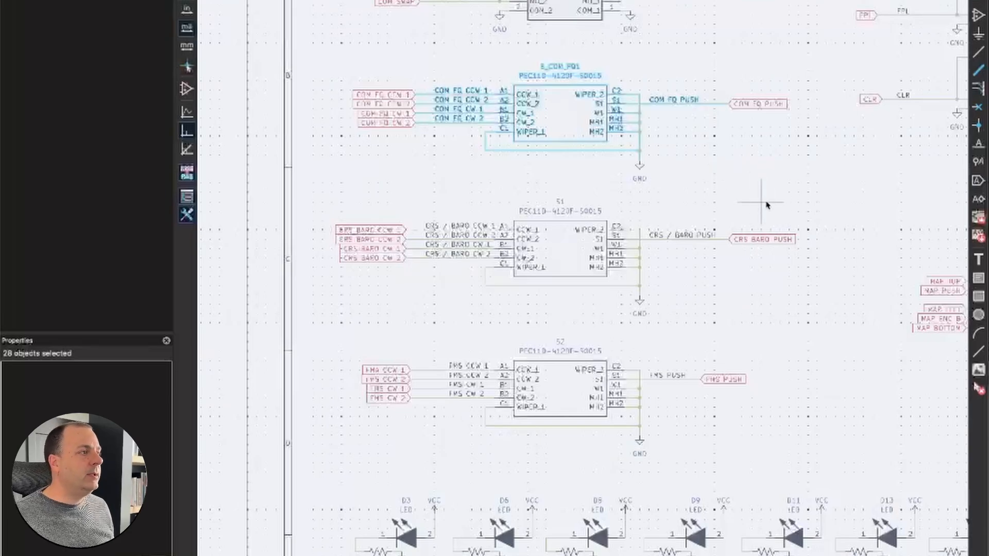
scroll(down, 3)
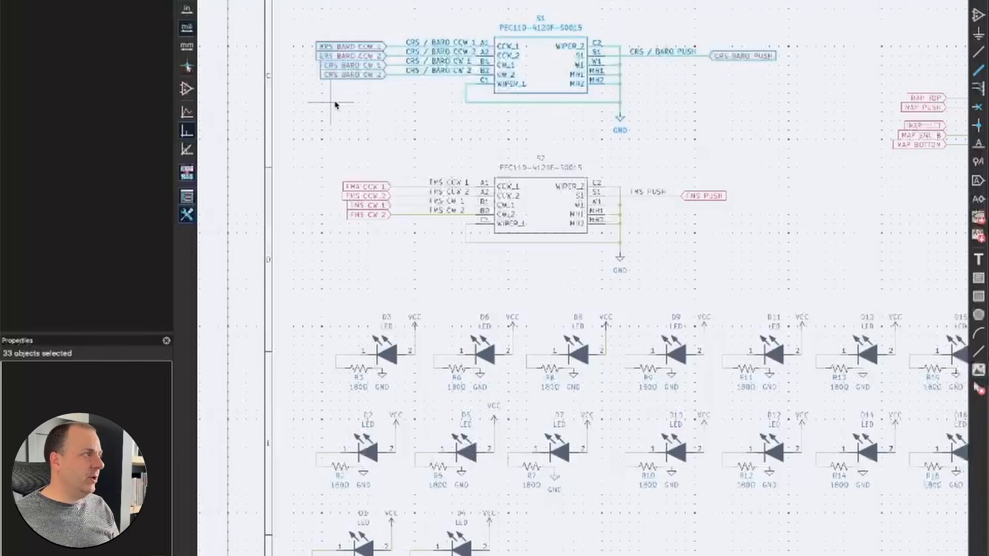
mouse_move(631, 146)
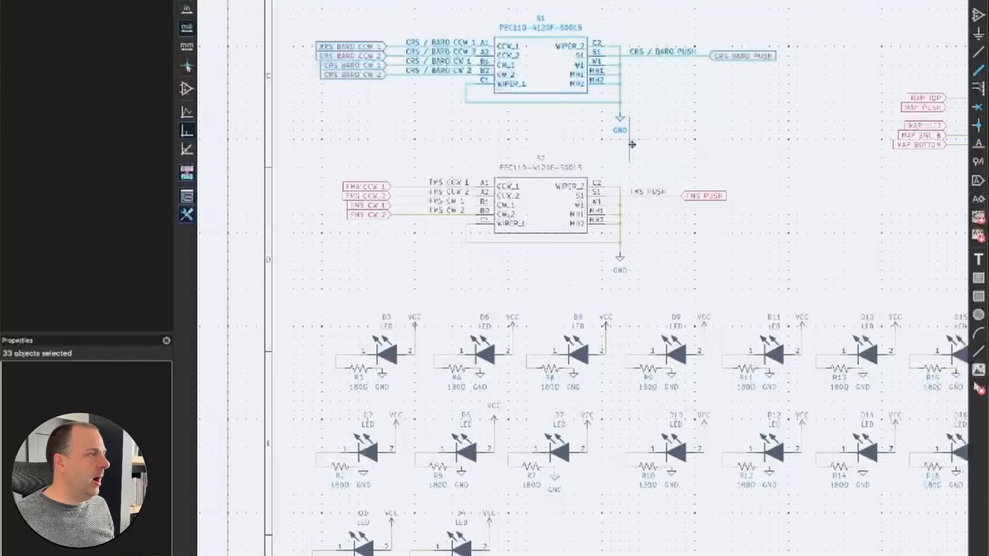
scroll(down, 3)
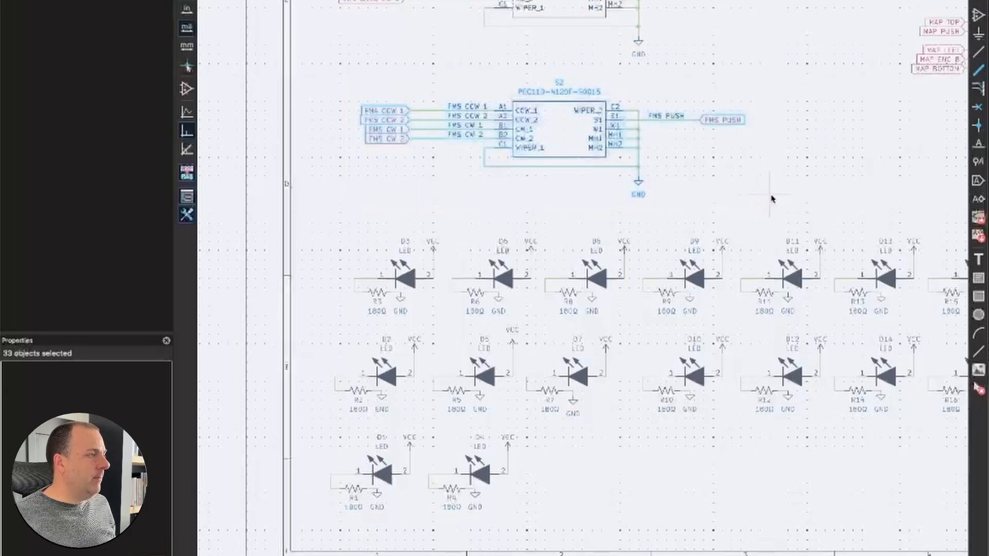
click(772, 189)
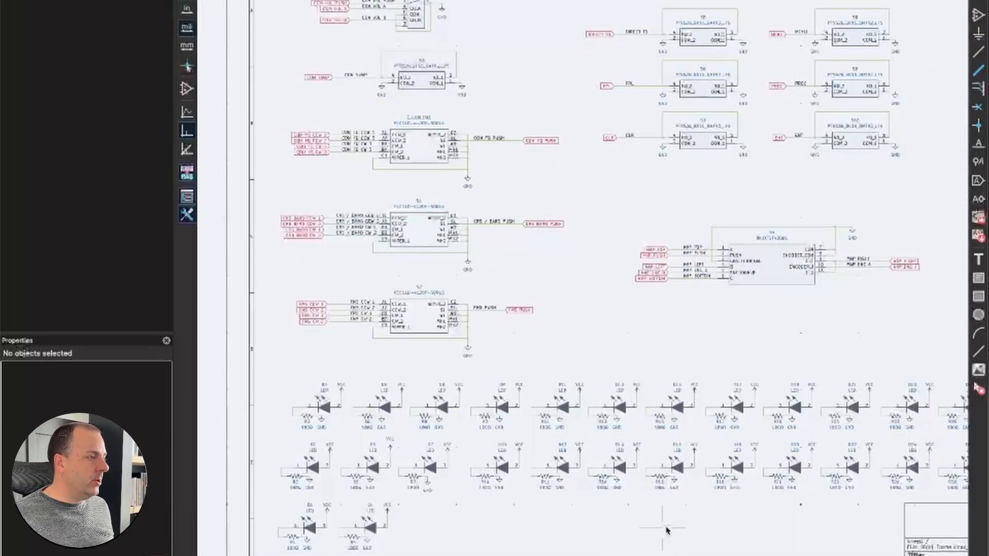
scroll(down, 3)
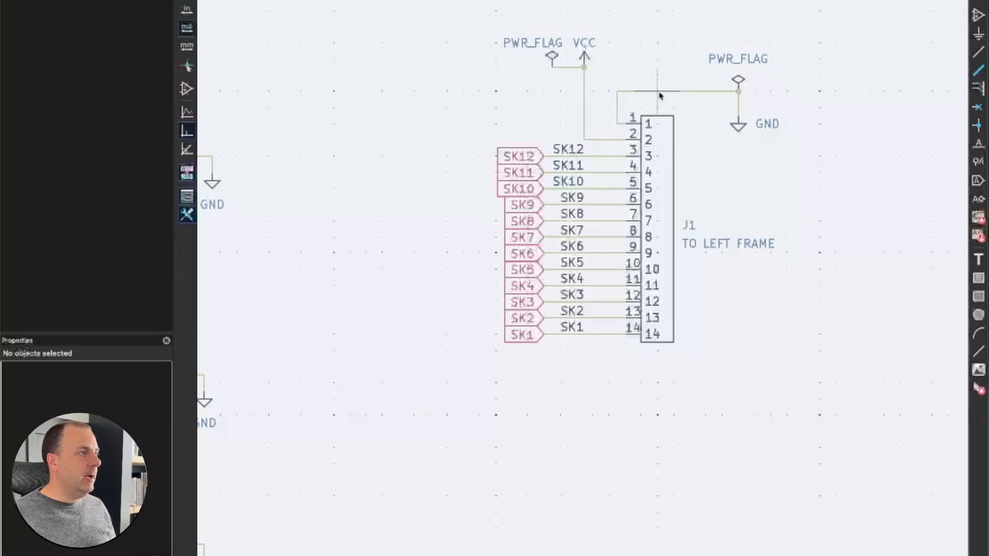
mouse_move(705, 129)
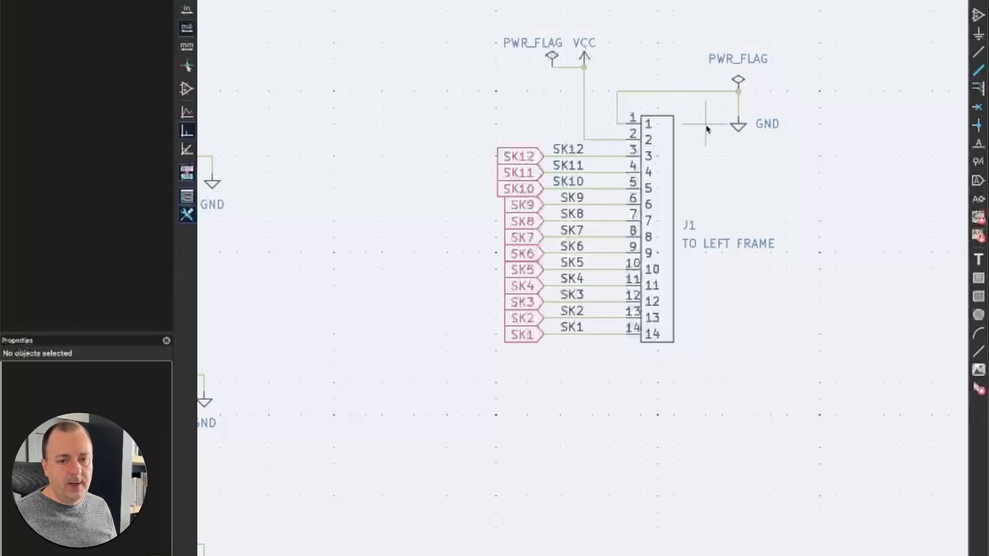
mouse_move(797, 186)
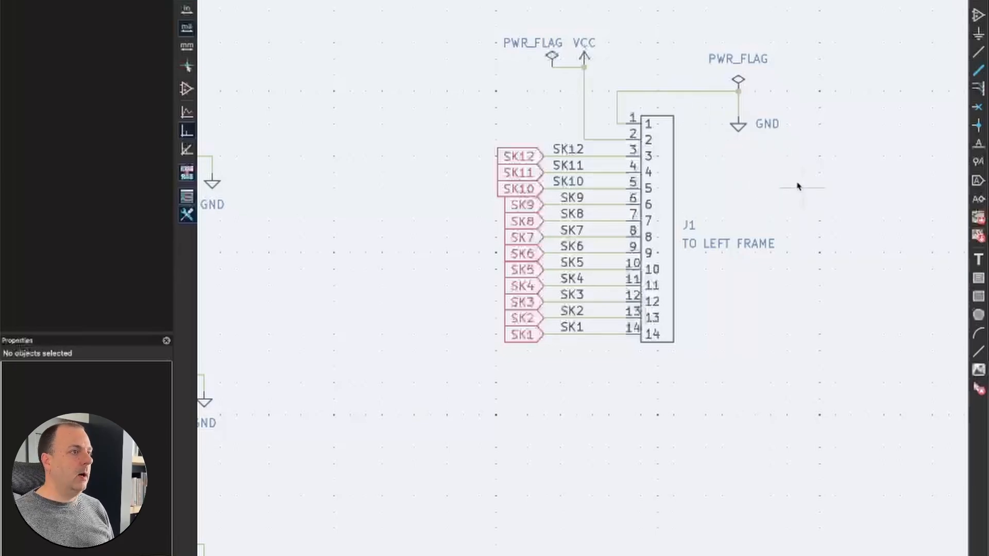
mouse_move(914, 287)
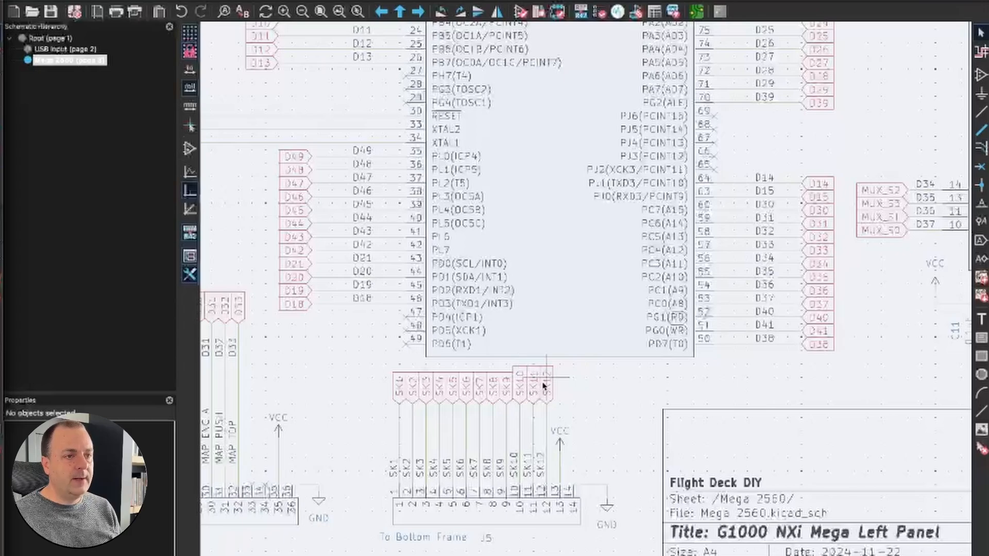
mouse_move(583, 492)
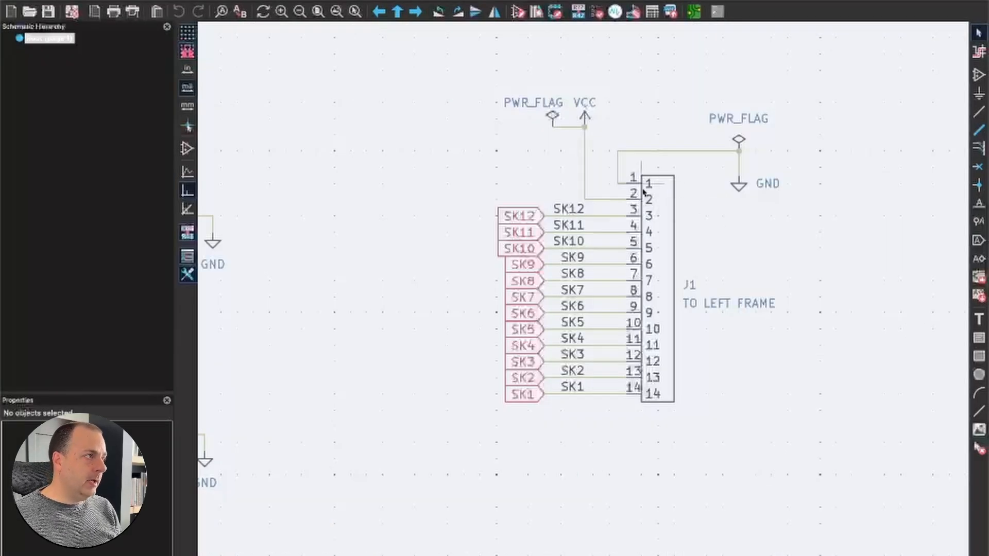
mouse_move(744, 160)
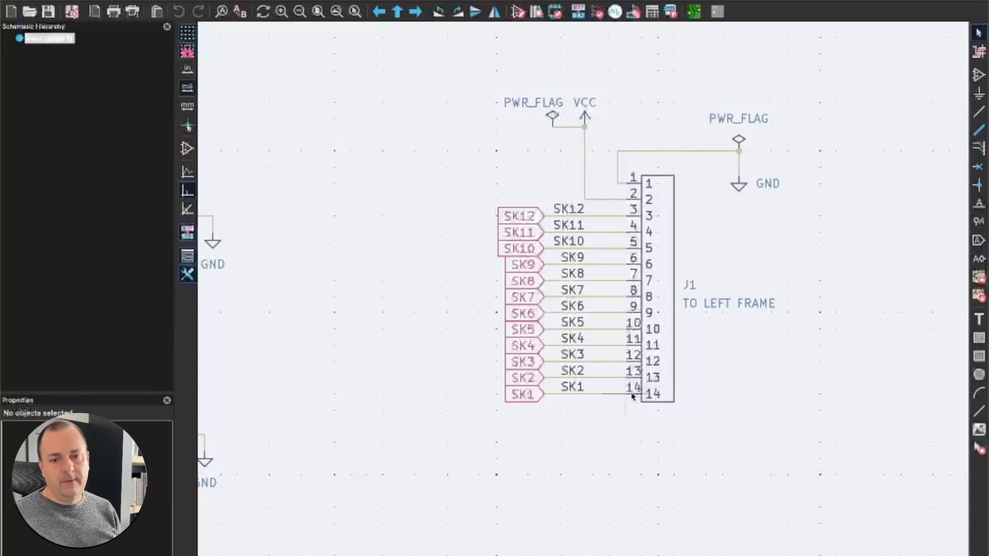
scroll(down, 3)
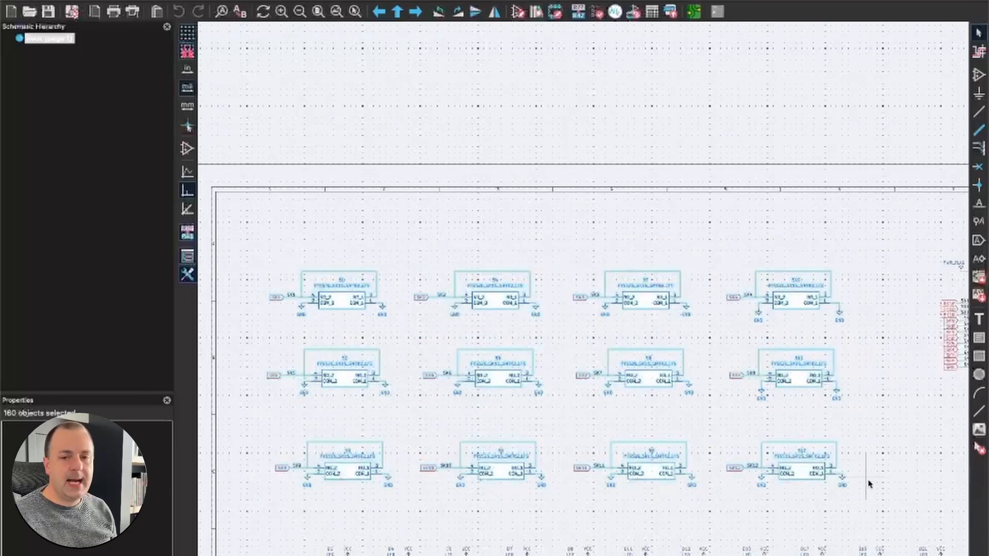
click(698, 231)
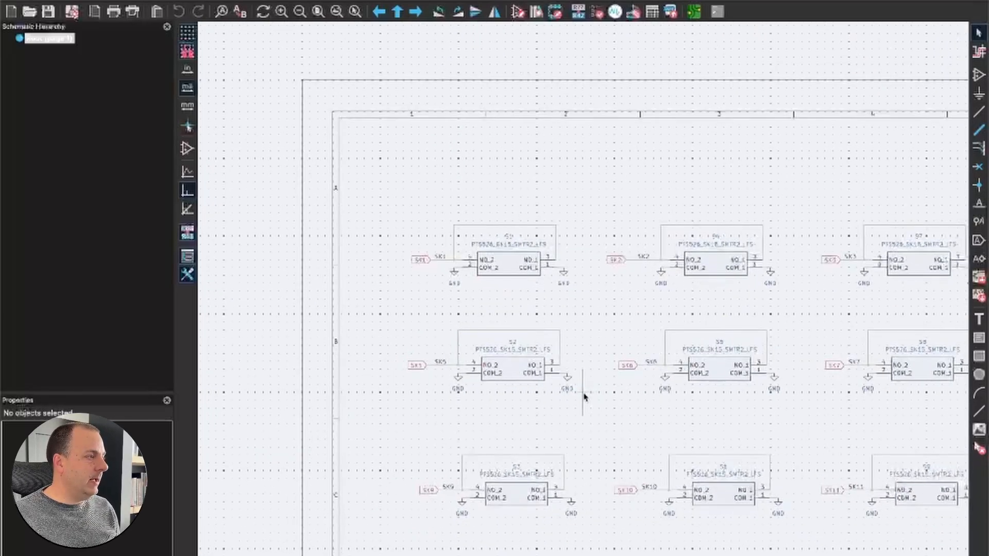
click(336, 11)
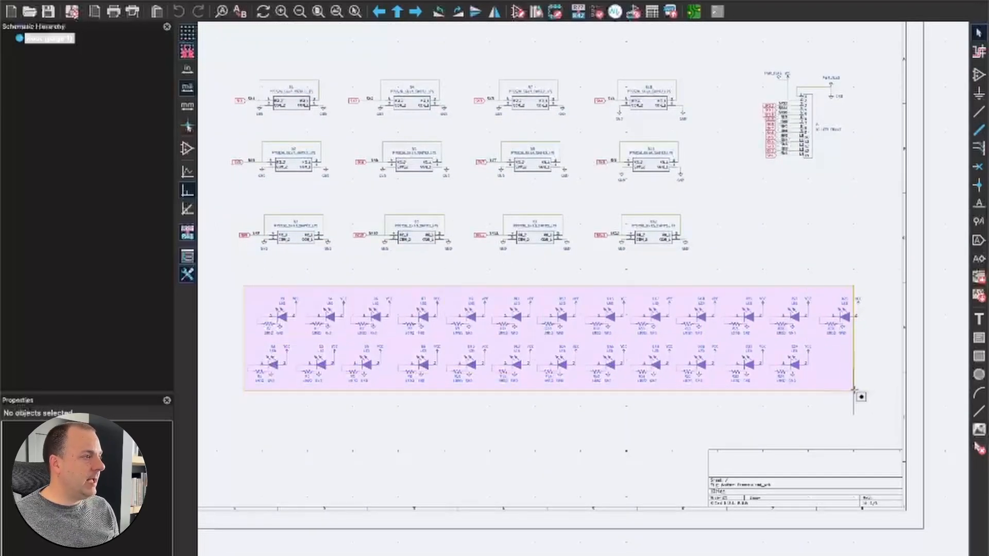
click(864, 262)
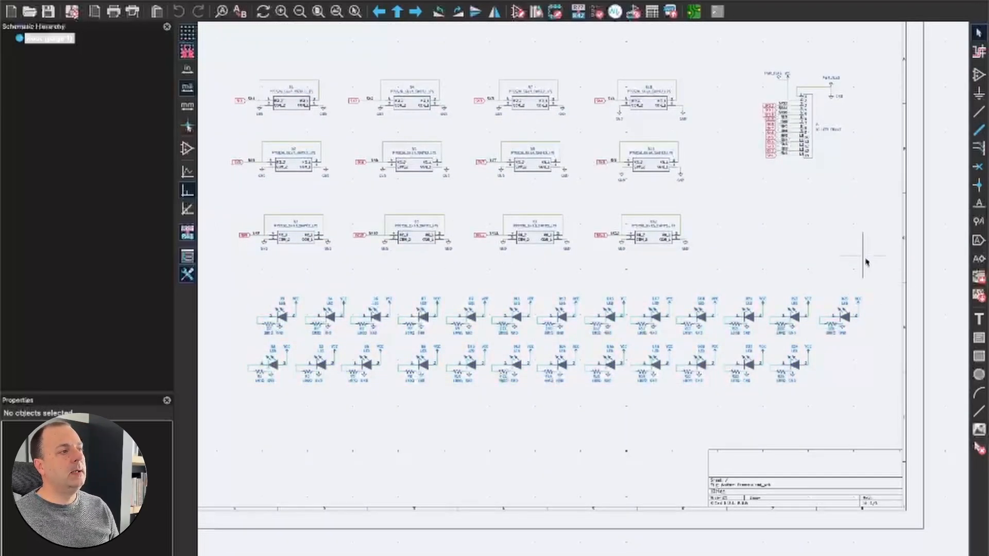